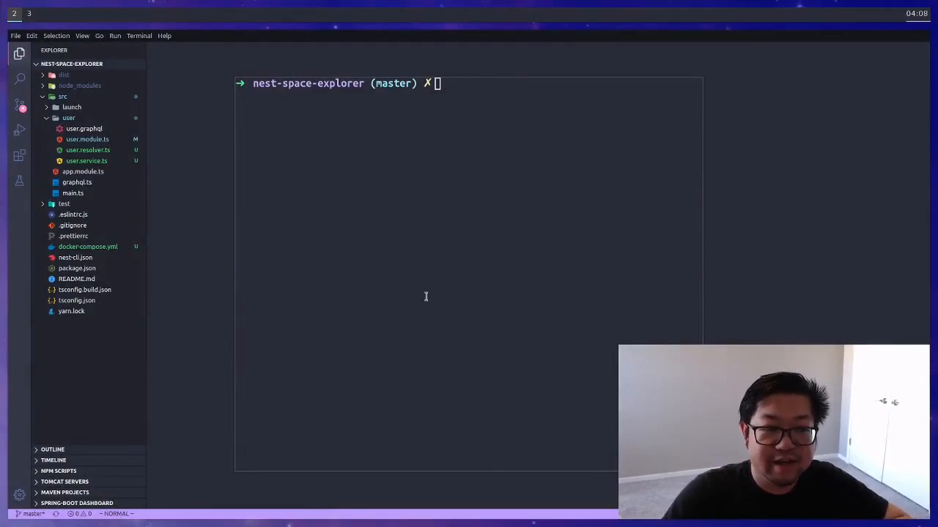
- Start the Postgres container with sudo docker-compose up and the sudo password
{"action": "left_click", "coordinate": [88, 246]}
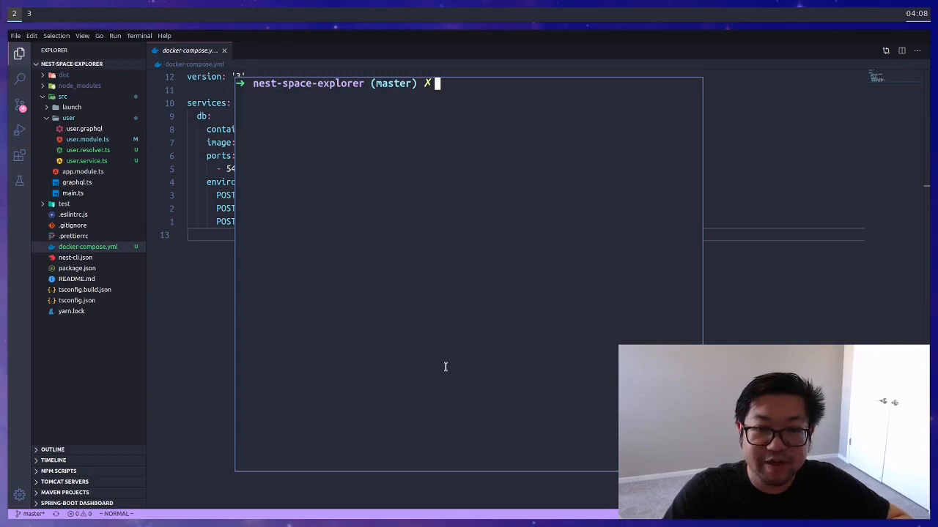
{"action": "type", "text": "sudo docker-compose up -d"}
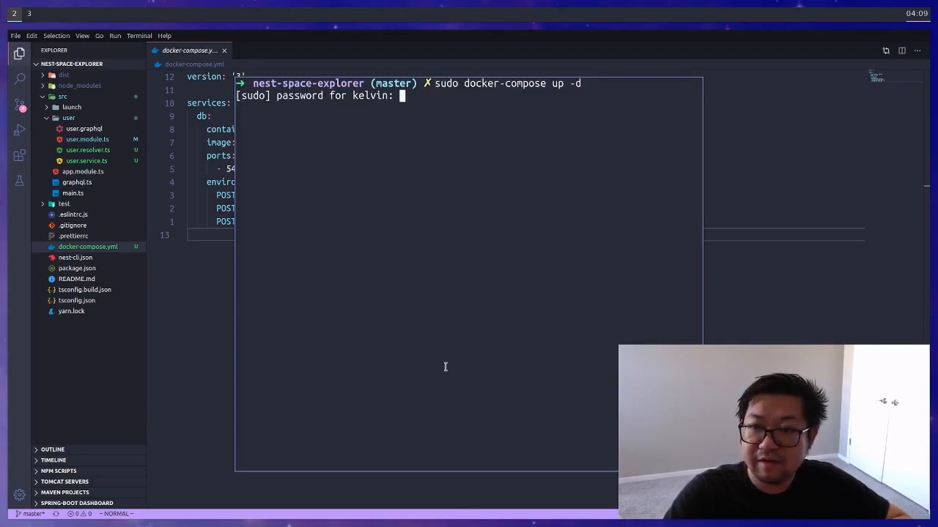
{"action": "key", "text": "Enter"}
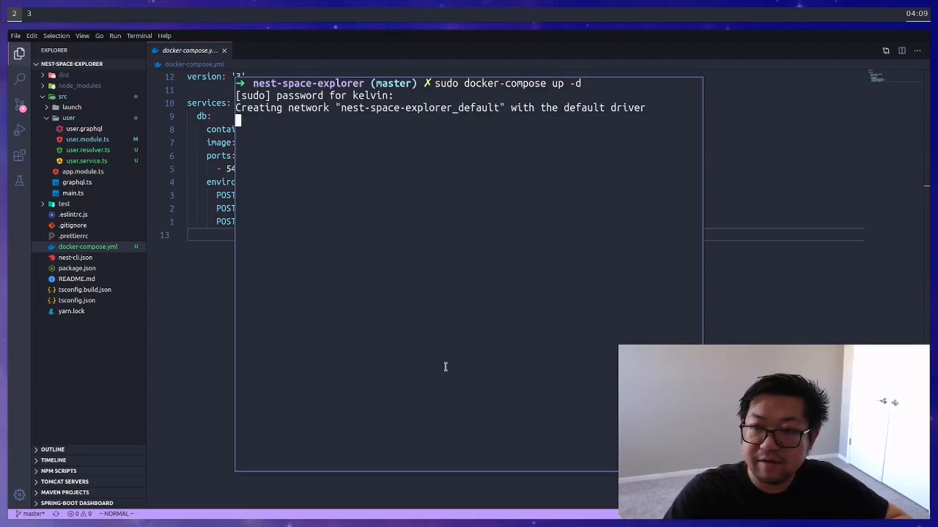
{"action": "type", "text": "yarn"}
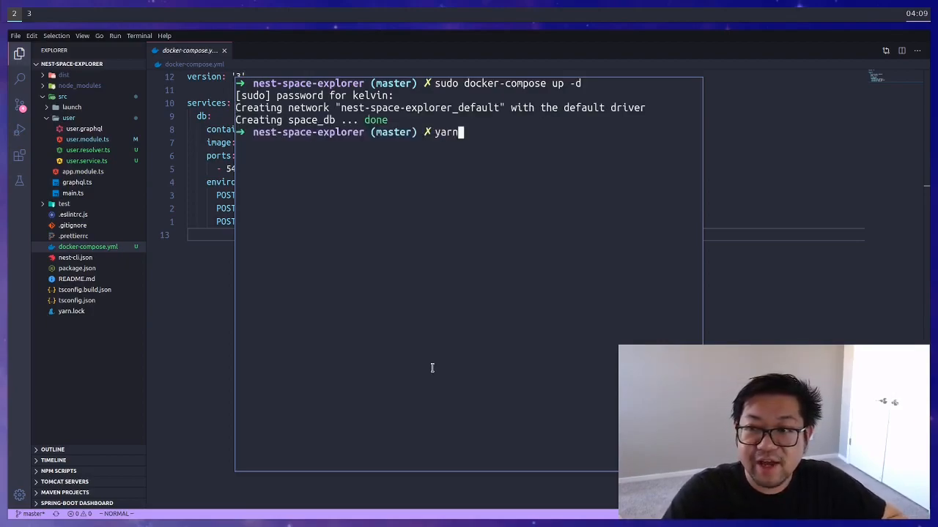
{"action": "type", "text": "add @nestjs/typeorm typeorm pg"}
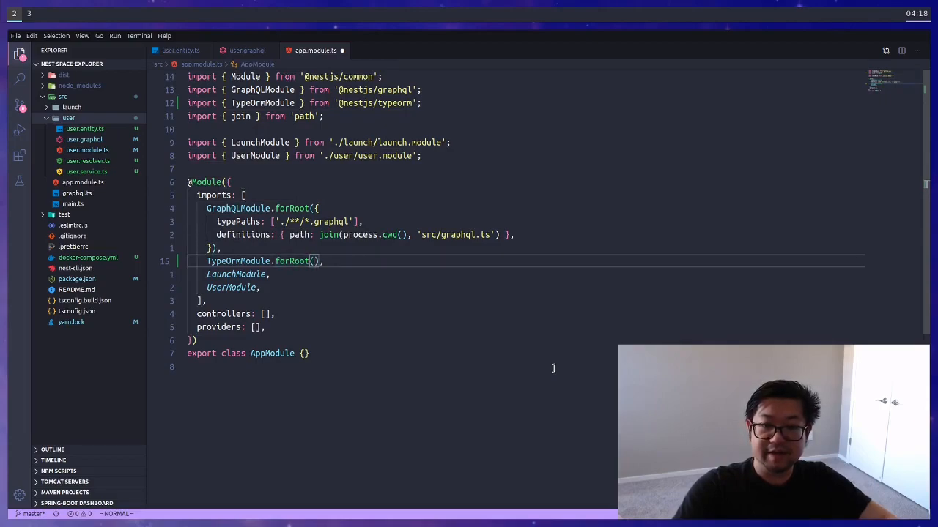
- Create empty ormconfig.json and src/user/user.entity.ts files from the integrated terminal
{"action": "double_click", "coordinate": [237, 260]}
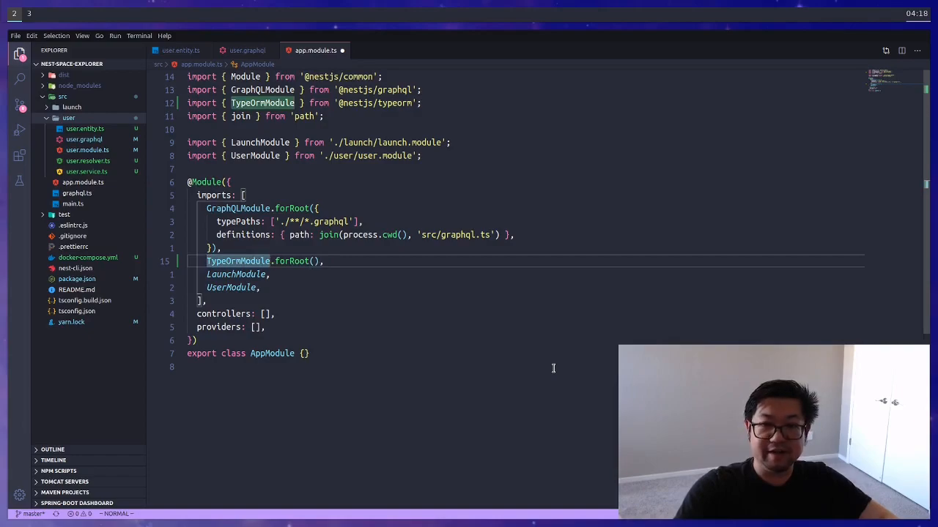
{"action": "key", "text": "ctrl+s"}
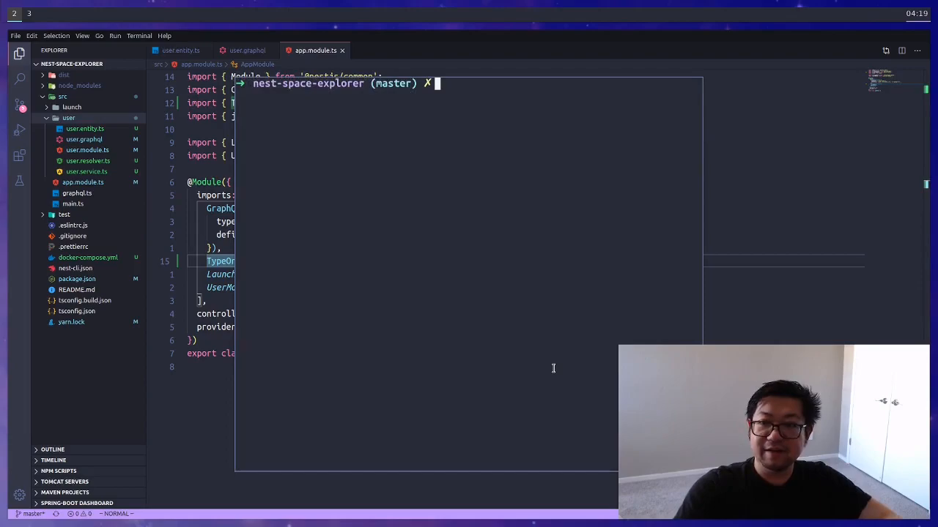
{"action": "type", "text": "touch ormconfig.json"}
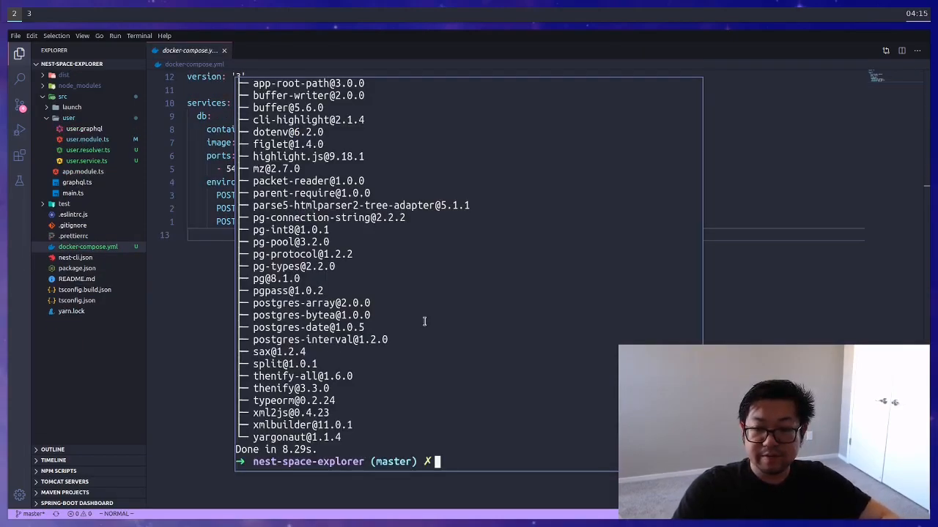
{"action": "type", "text": "touch src/user/user.entity.ts"}
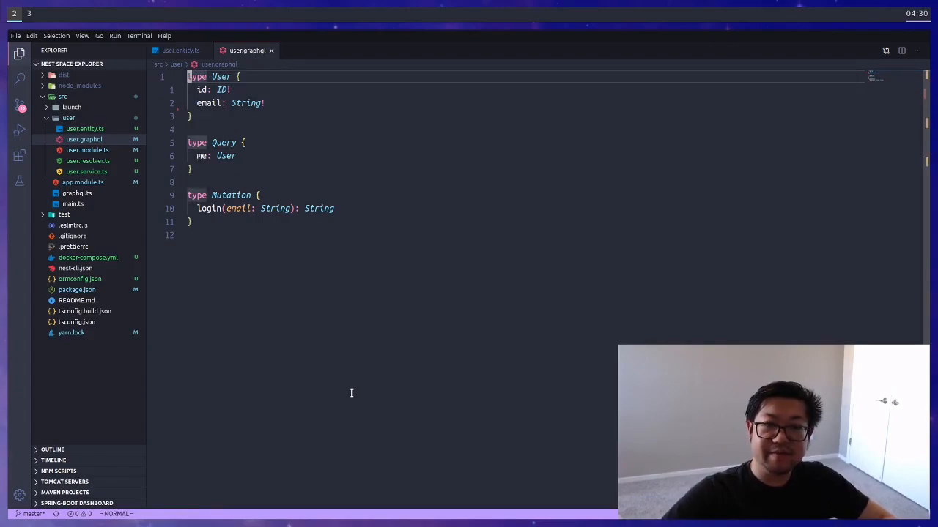
- Give UserEntity an email: string field and make it extend BaseEntity
{"action": "left_click", "coordinate": [181, 49]}
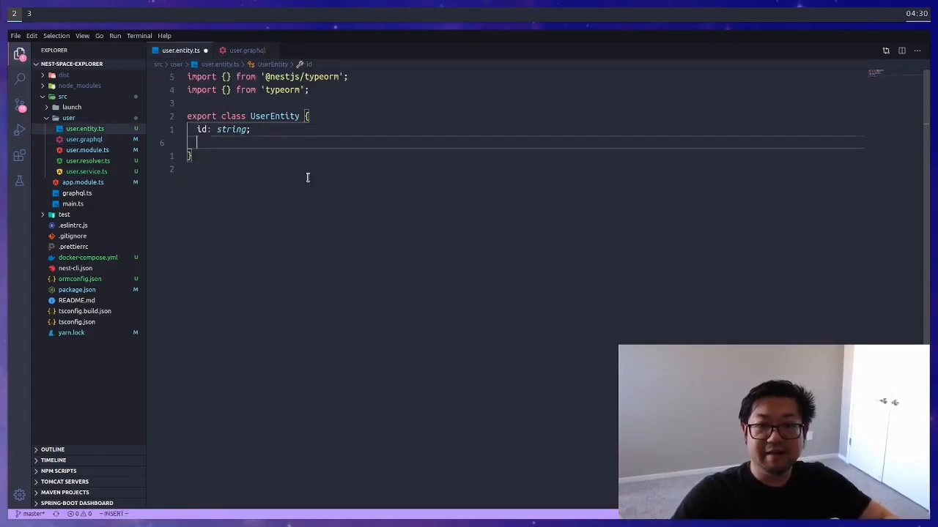
{"action": "type", "text": "email: string;"}
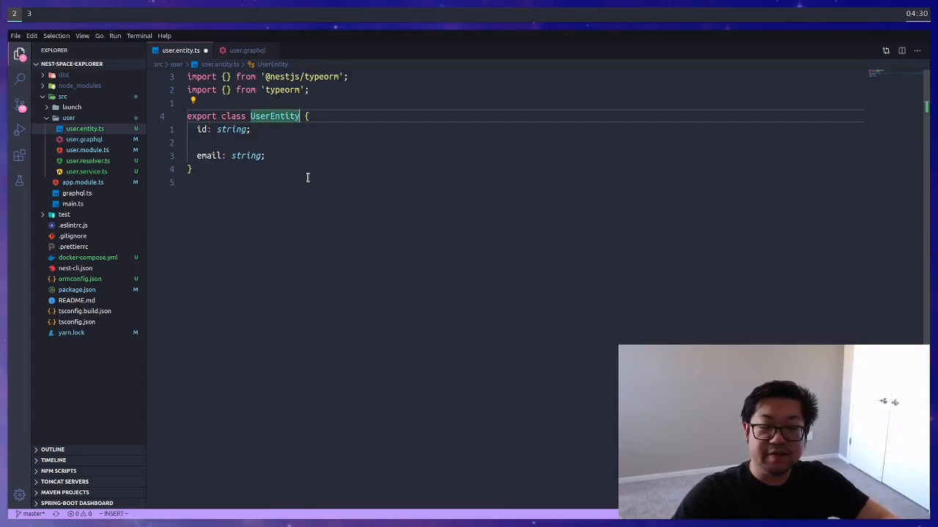
{"action": "type", "text": "e"}
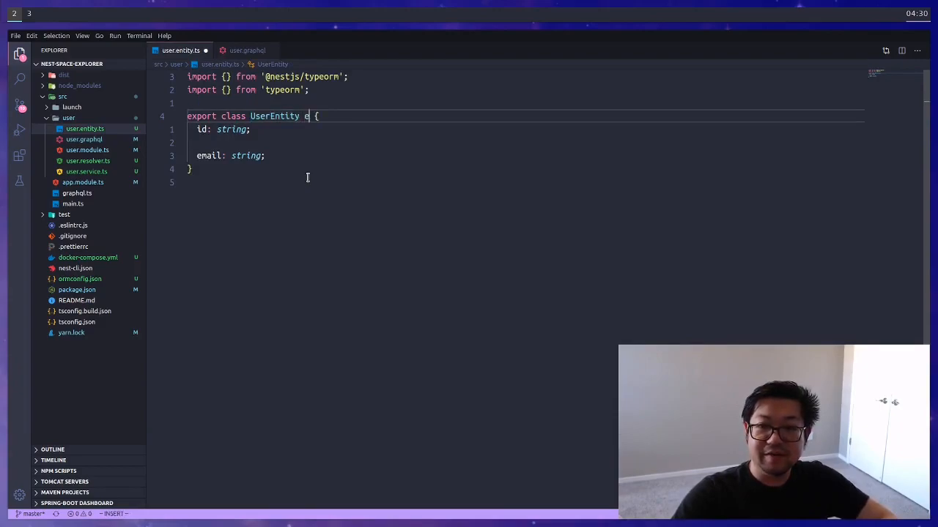
{"action": "type", "text": "xtends BaseEntity"}
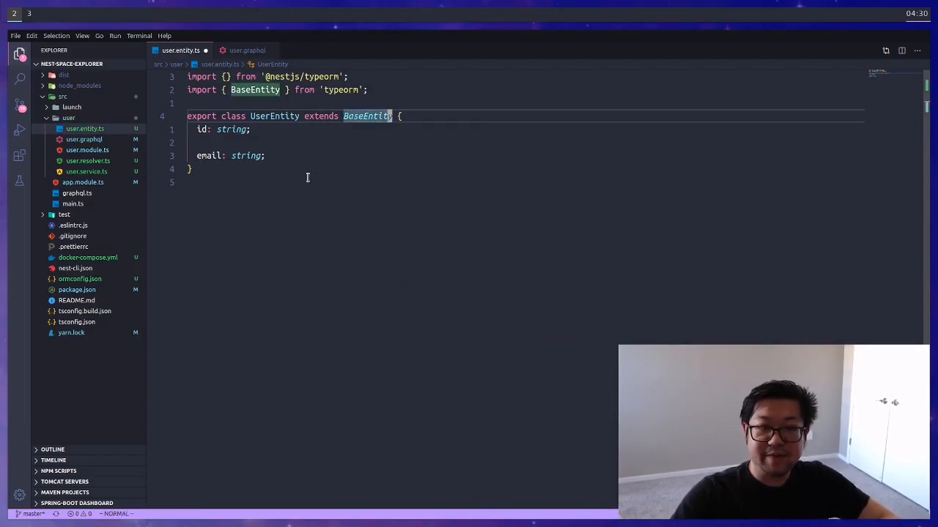
{"action": "type", "text": "@Entity()"}
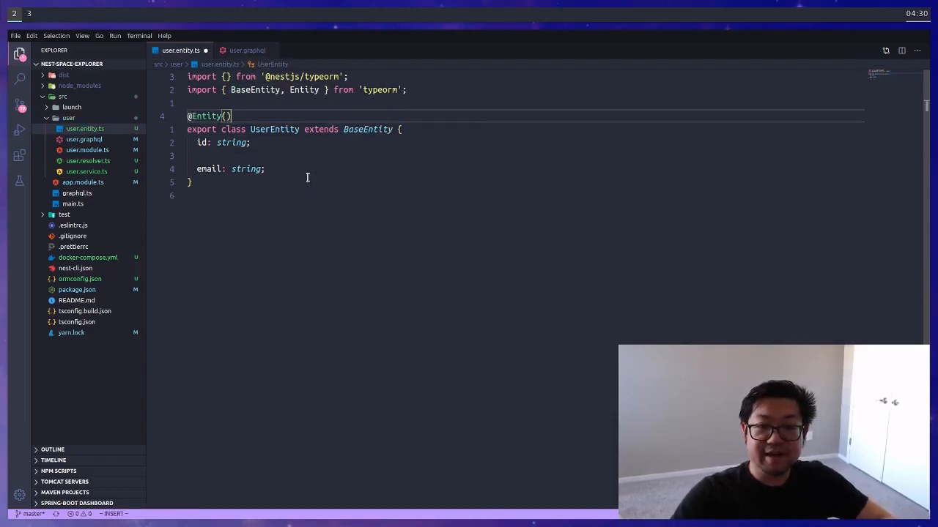
{"action": "type", "text": "'users'"}
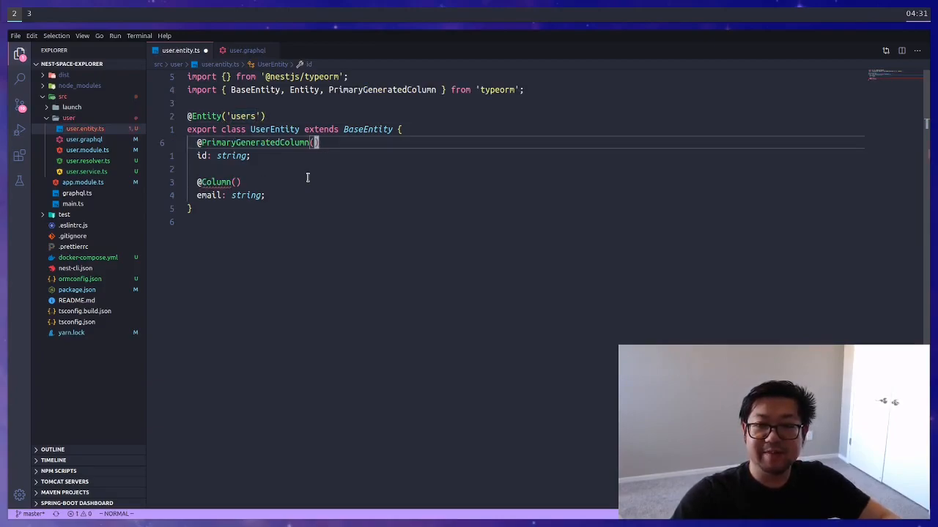
{"action": "type", "text": "'uuid'"}
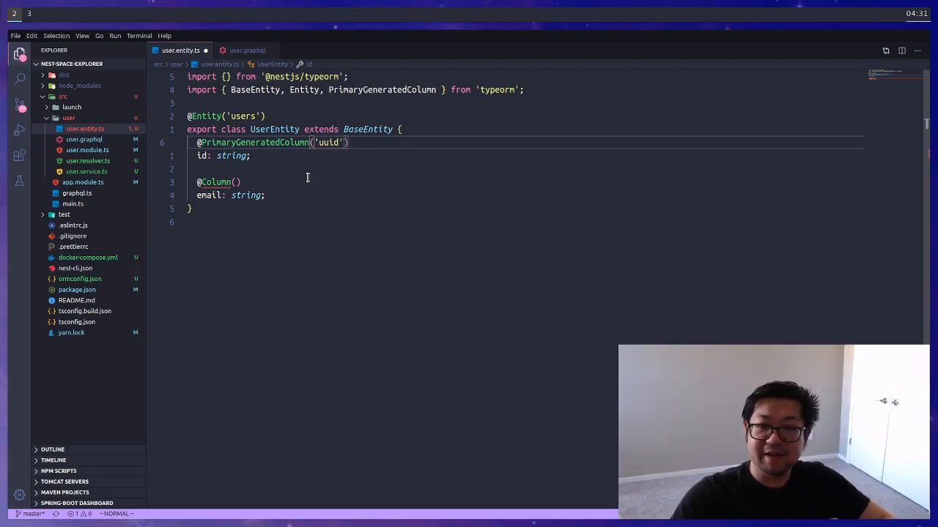
{"action": "type", "text": "'t'"}
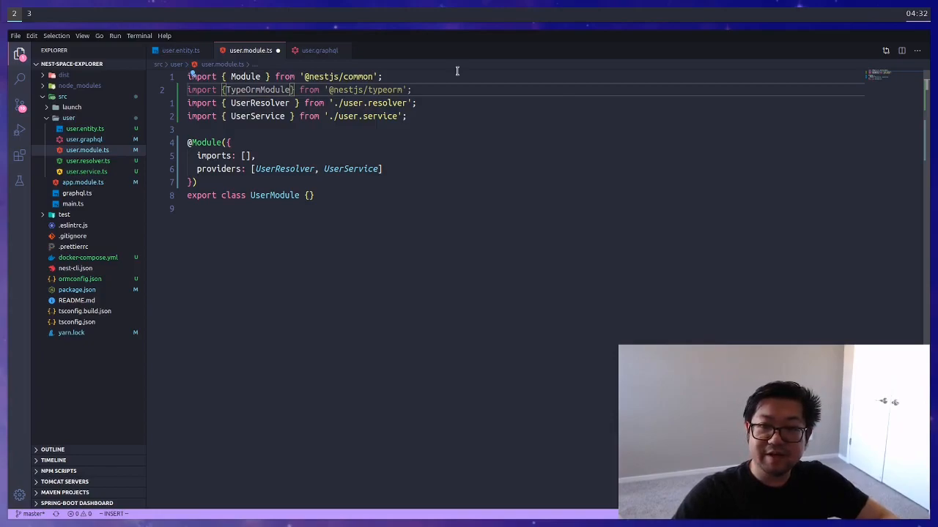
- Set the user module imports to TypeOrmModule.forFeature([UserEntity])
{"action": "type", "text": "TypeOrmModule.forFeature"}
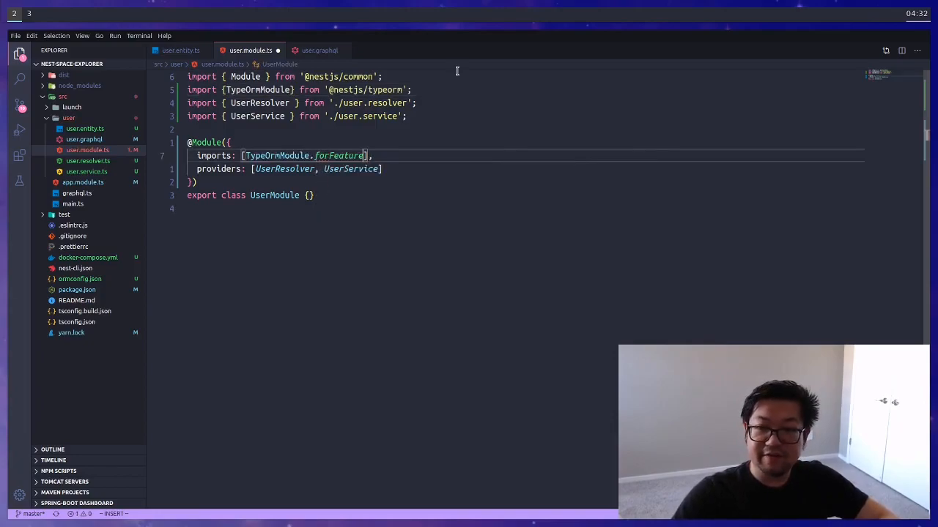
{"action": "type", "text": "([])"}
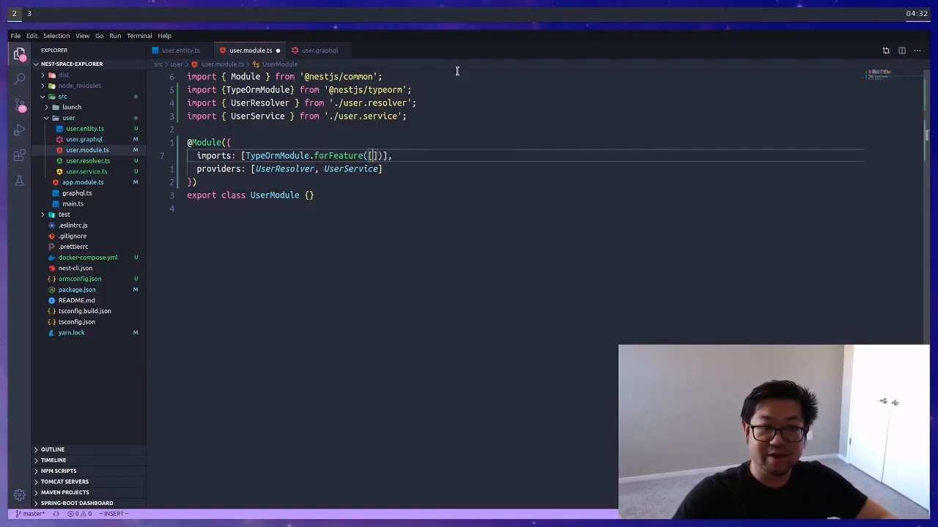
{"action": "type", "text": "UserEntity"}
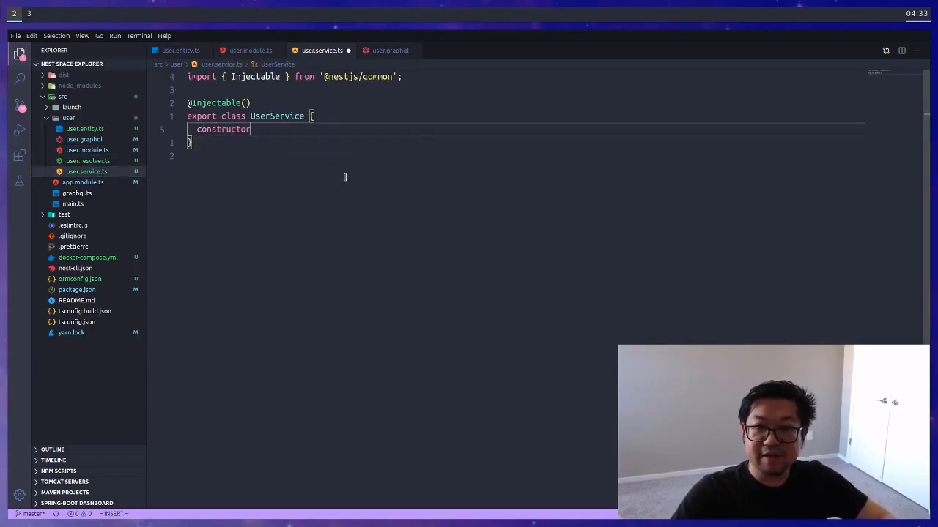
- Inject the UserEntity repository in a constructor and have createUser save a user from the email
{"action": "type", "text": "(){}"}
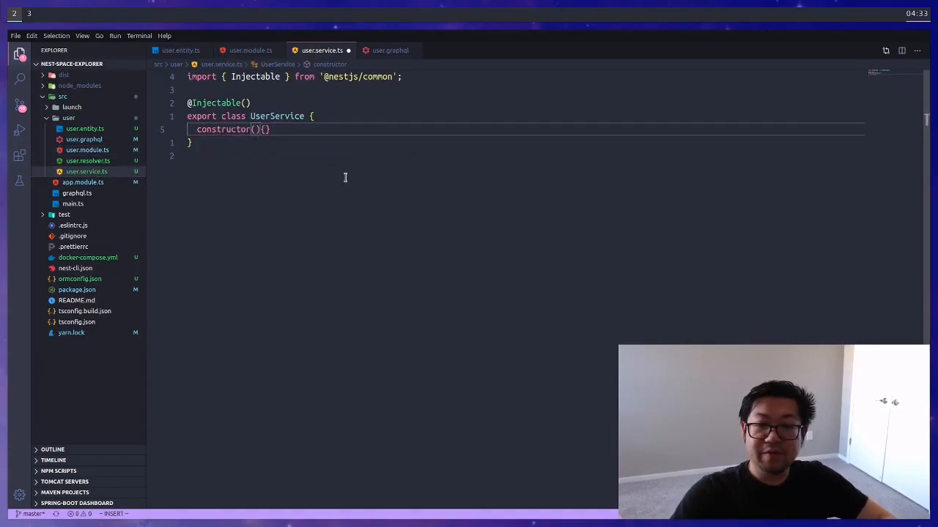
{"action": "type", "text": "@In"}
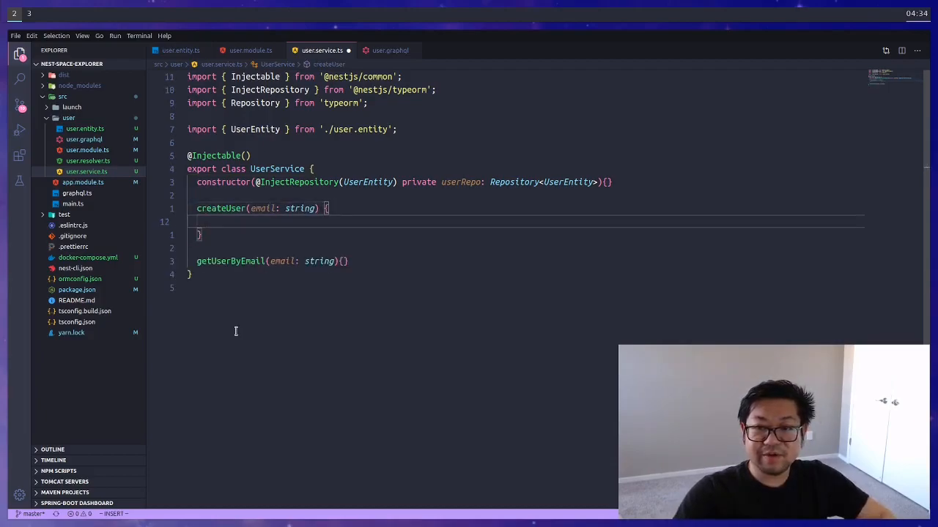
{"action": "type", "text": "return this.userRepo.create({email}).save();"}
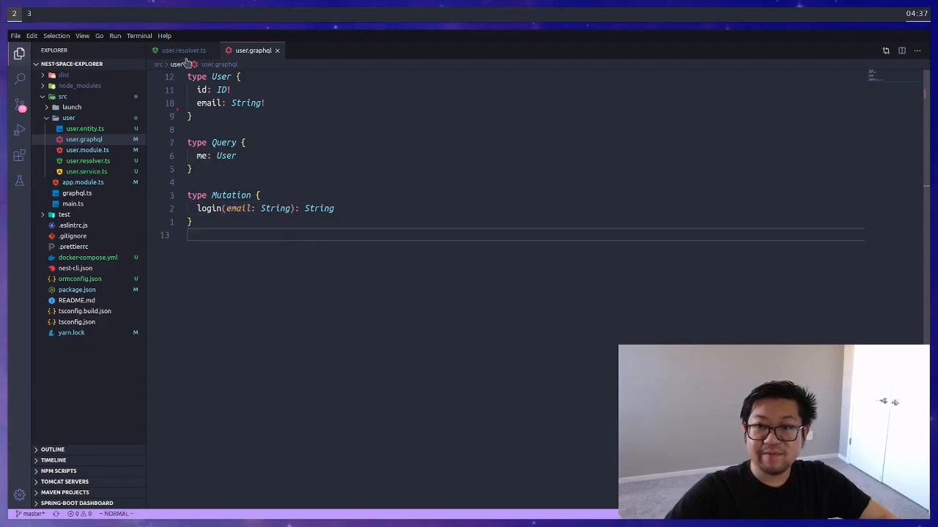
- Bring up a terminal in the nest-space-explorer project over the resolver's login code
{"action": "left_click", "coordinate": [185, 50]}
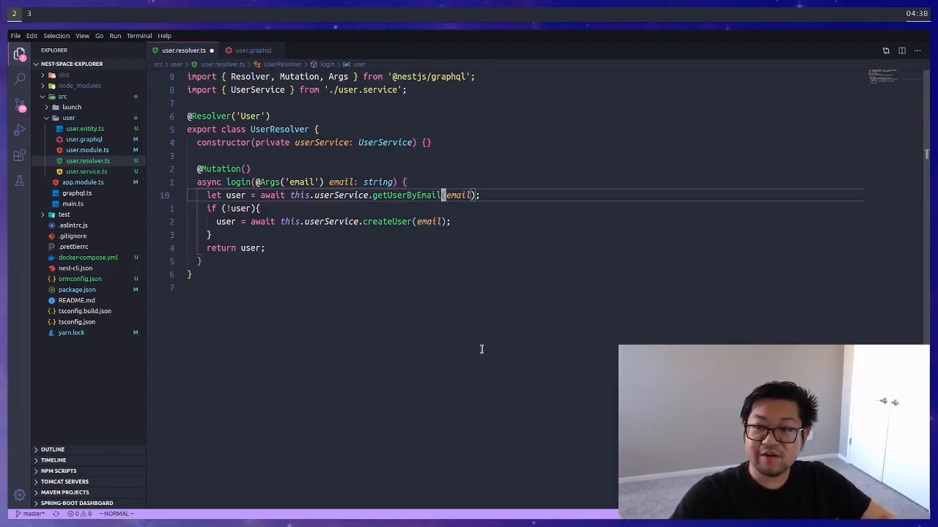
{"action": "double_click", "coordinate": [405, 195]}
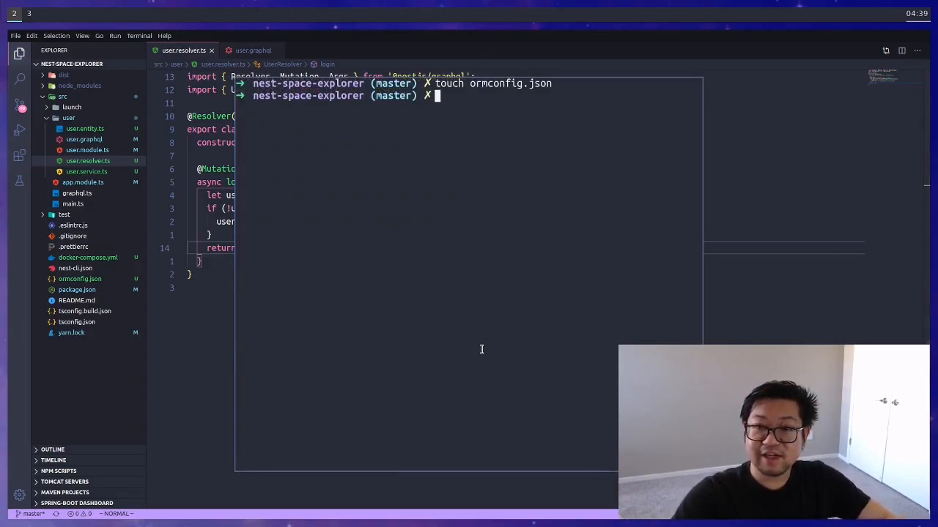
{"action": "type", "text": "yarn add"}
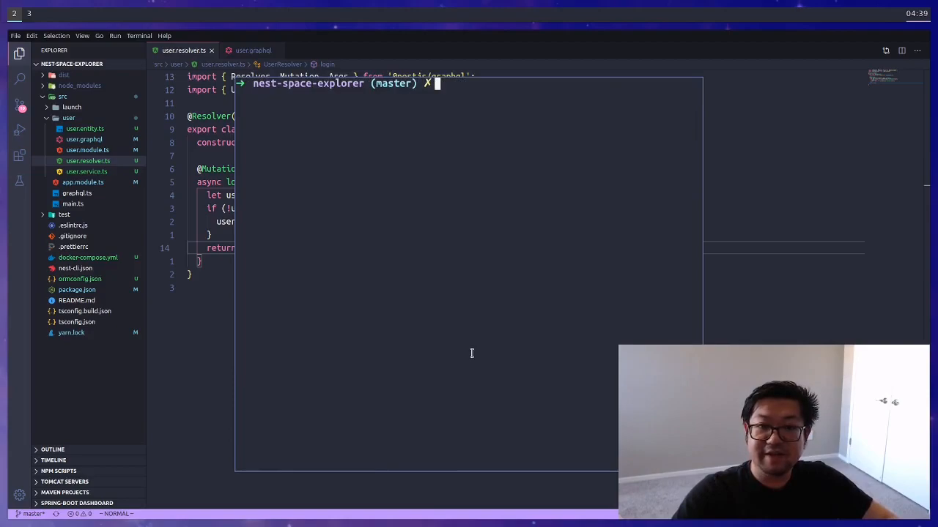
{"action": "type", "text": "yarn add -D @types/jsonwebtoken"}
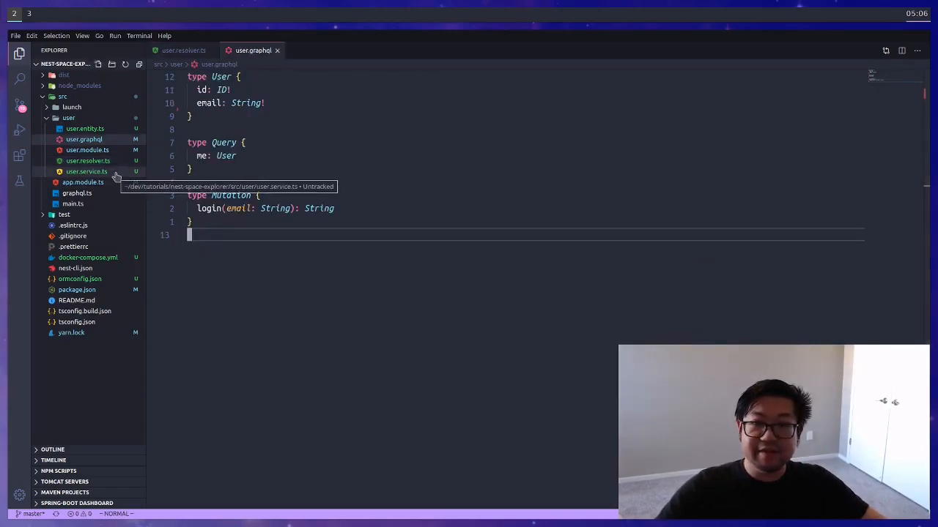
- Write createToken in UserService signing the user's {id, email} with jwt and a 'secret' key
{"action": "left_click", "coordinate": [87, 171]}
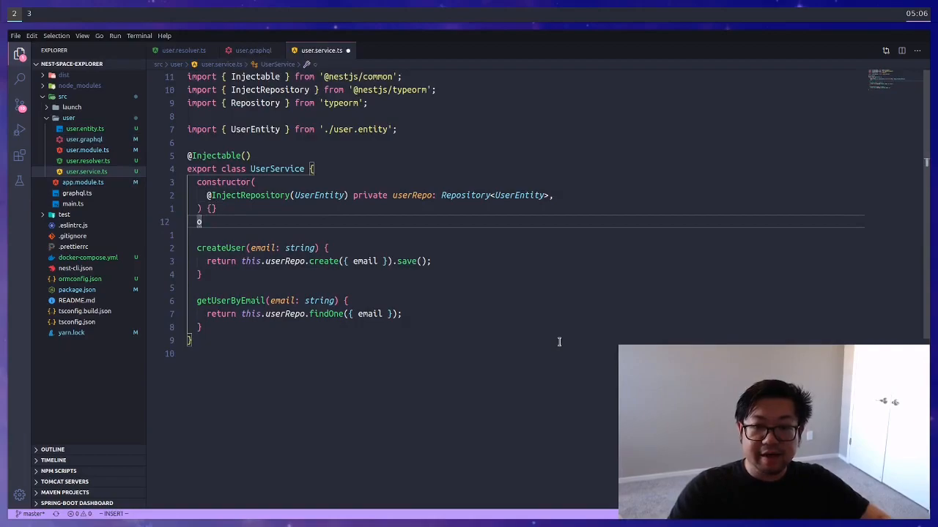
{"action": "type", "text": "createToken(){"}
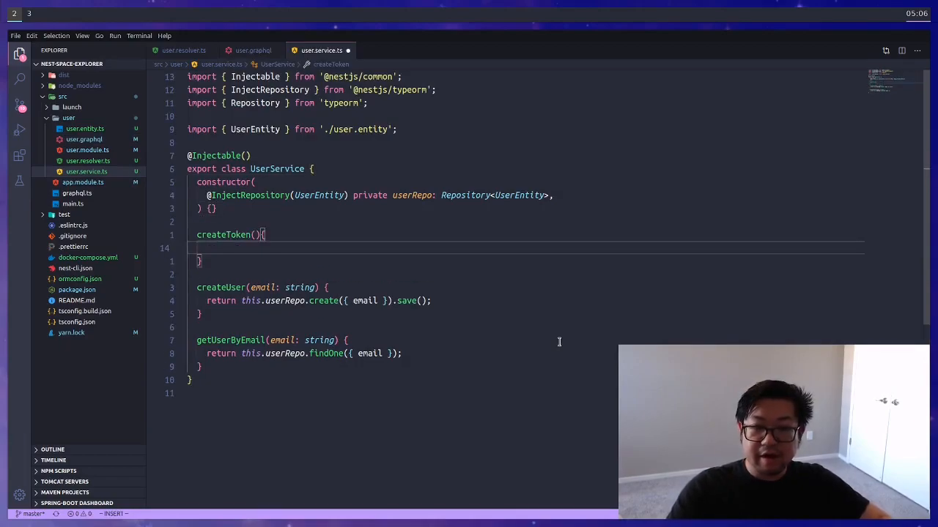
{"action": "type", "text": "user: UserEntity"}
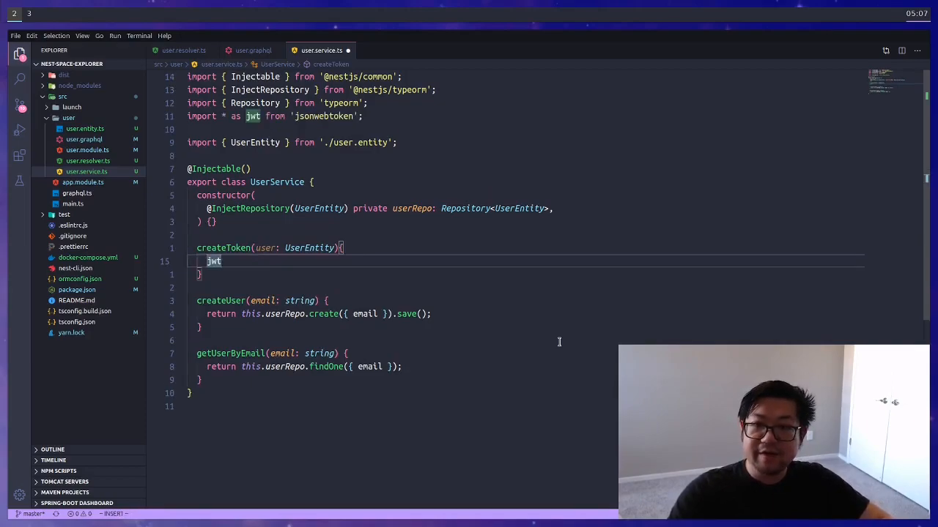
{"action": "type", "text": ".sign(user,"}
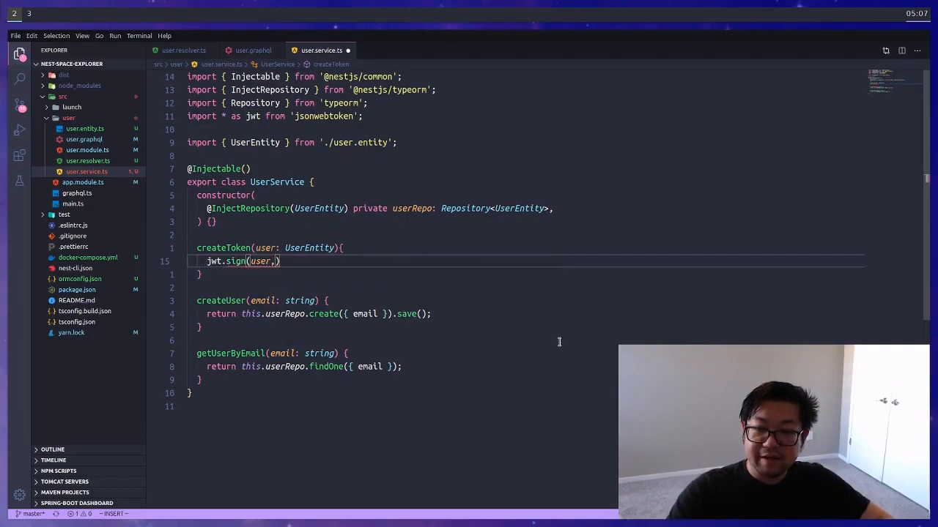
{"action": "type", "text": "'"}
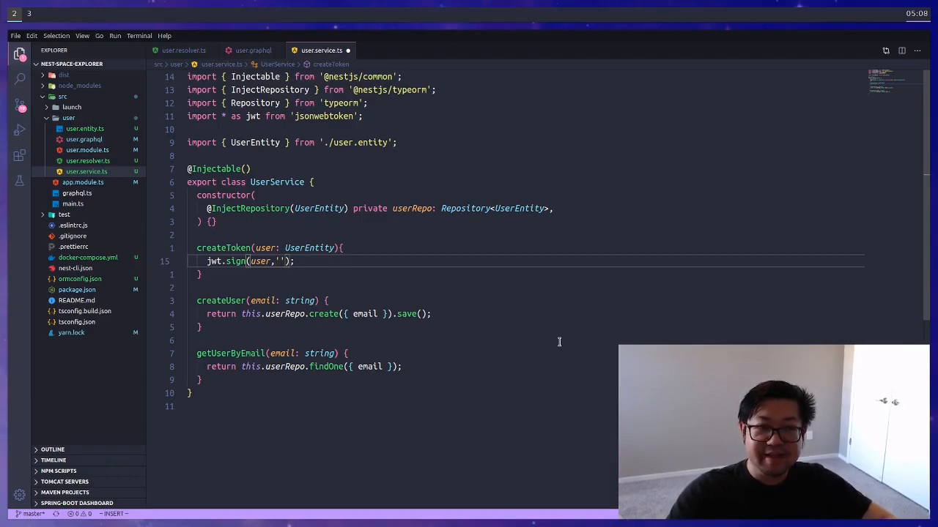
{"action": "type", "text": "secret"}
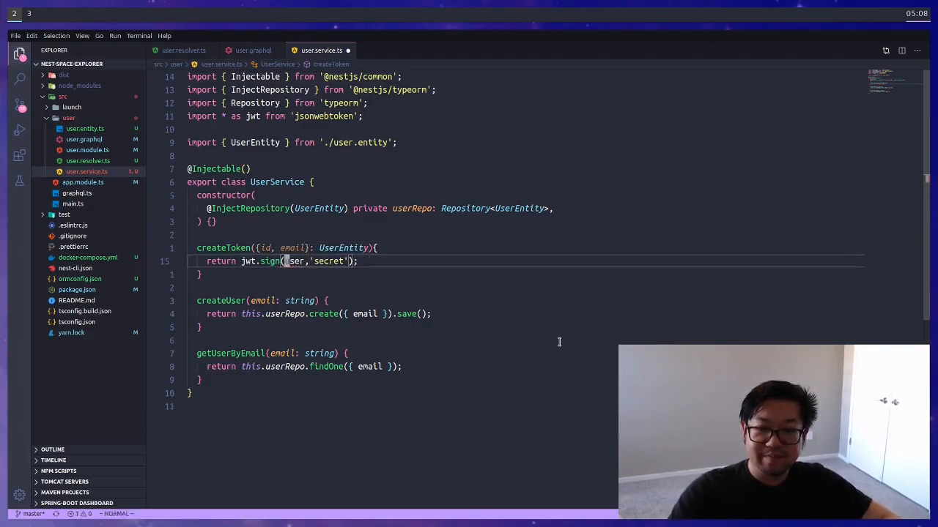
{"action": "type", "text": "{id, email}"}
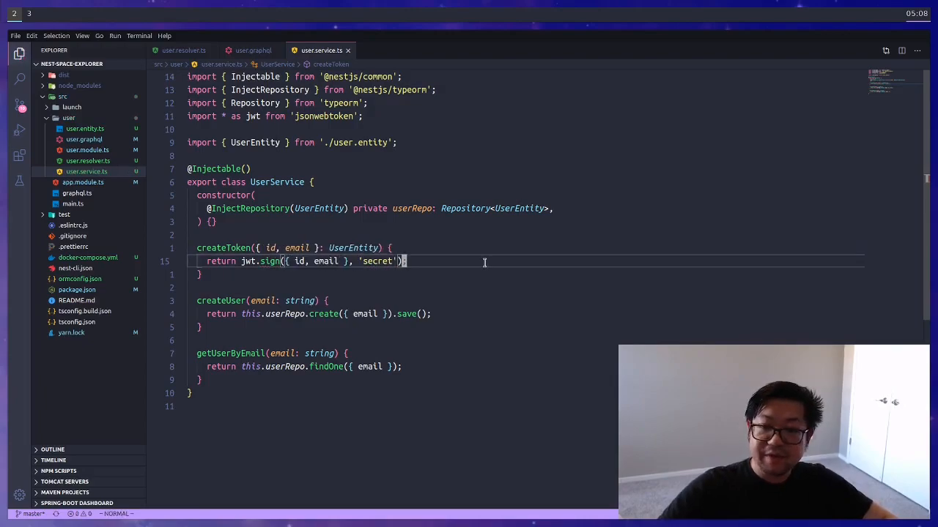
- Make the resolver's login return the created token and collapse the user folder
{"action": "left_click", "coordinate": [183, 50]}
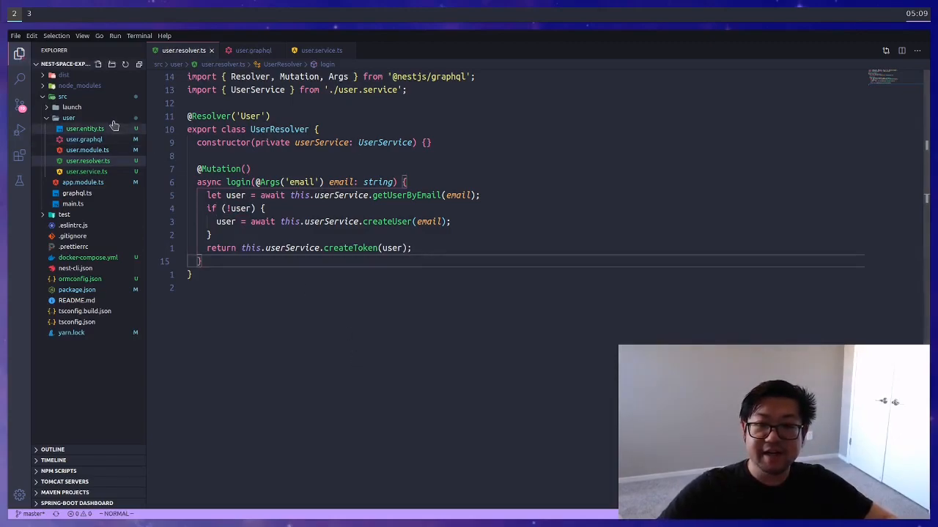
{"action": "left_click", "coordinate": [67, 117]}
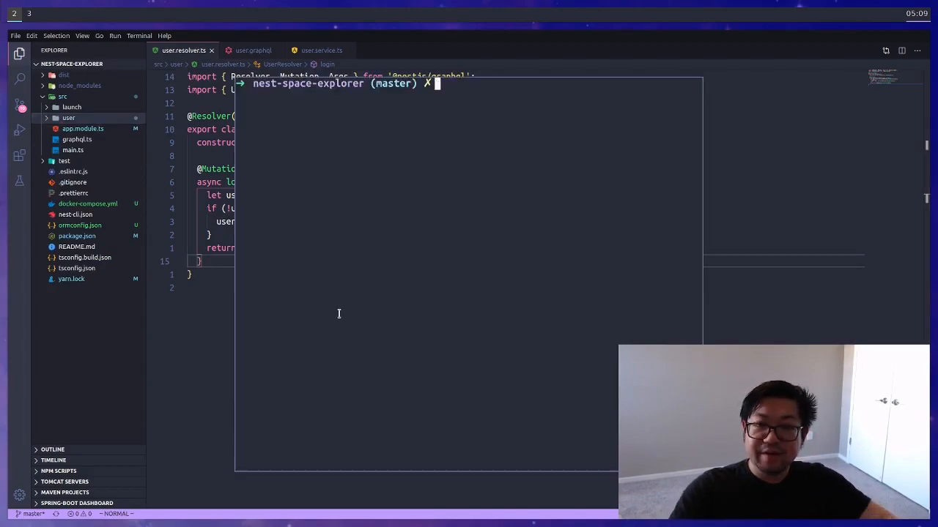
- Start the NestJS server with yarn start
{"action": "type", "text": "yarn start"}
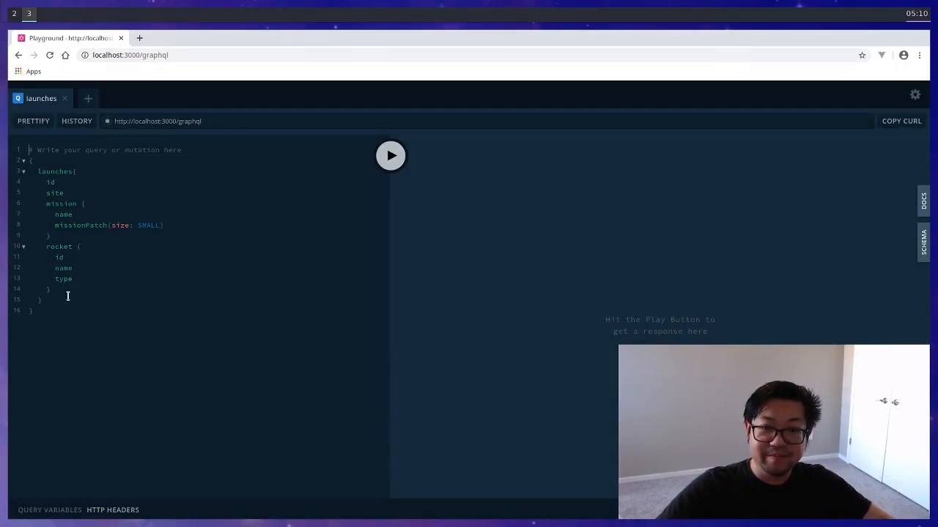
- Run the login mutation with an email in a new tab to get a JWT
{"action": "left_click", "coordinate": [65, 98]}
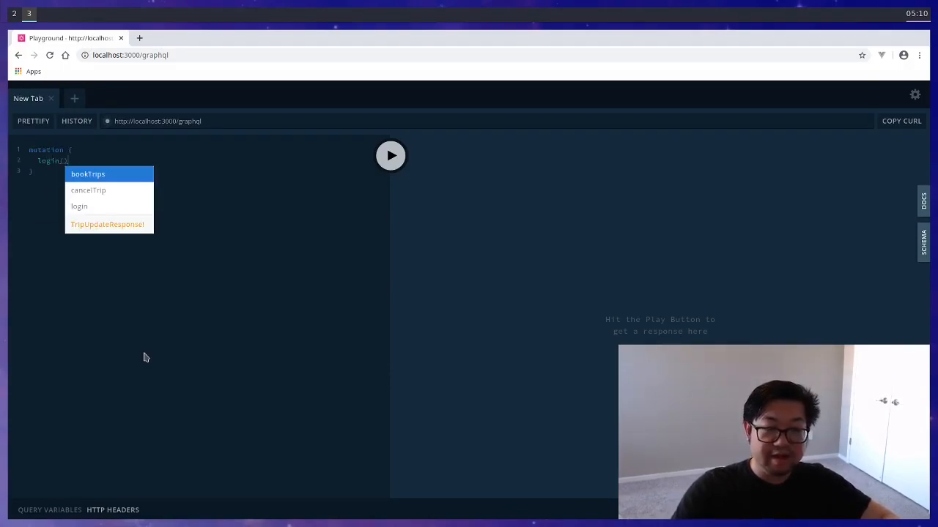
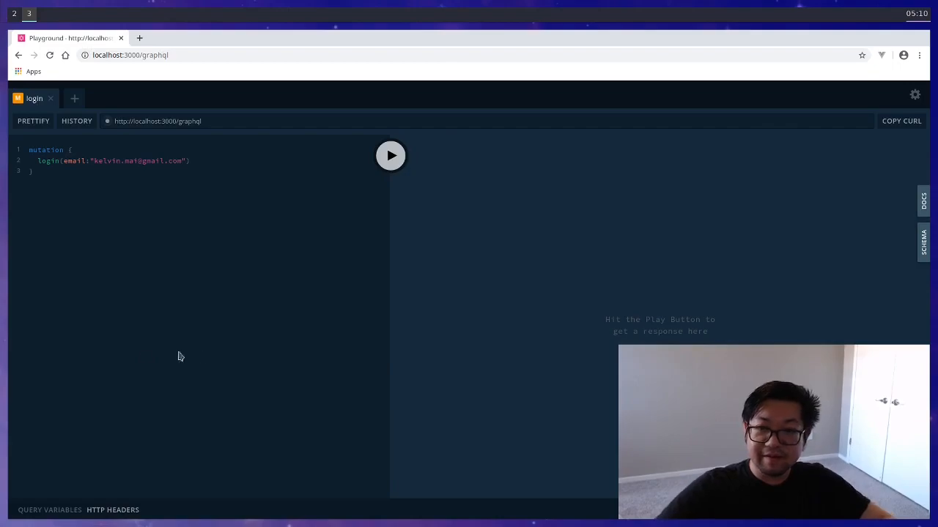
{"action": "left_click", "coordinate": [390, 156]}
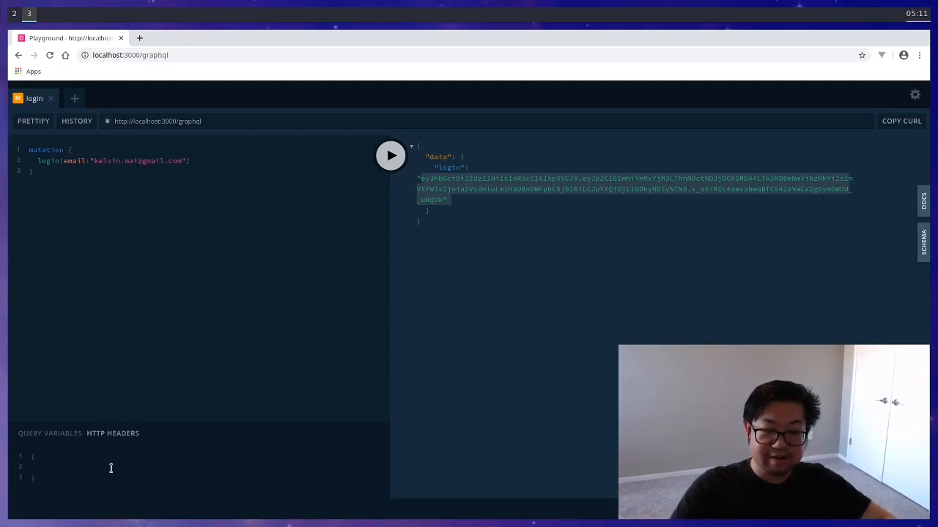
- Set the token as a Bearer authorization header and write a me query returning id and email
{"action": "type", "text": "\"authorization\":"}
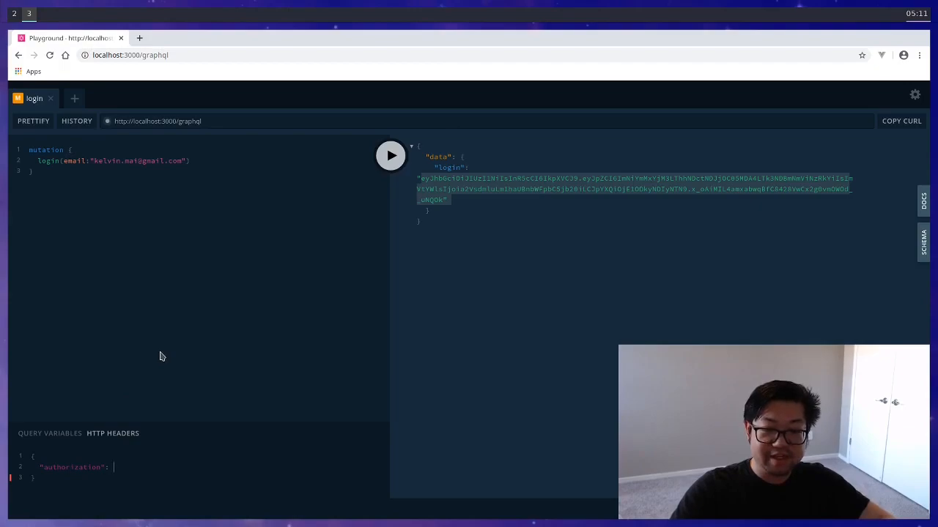
{"action": "type", "text": "Bear"}
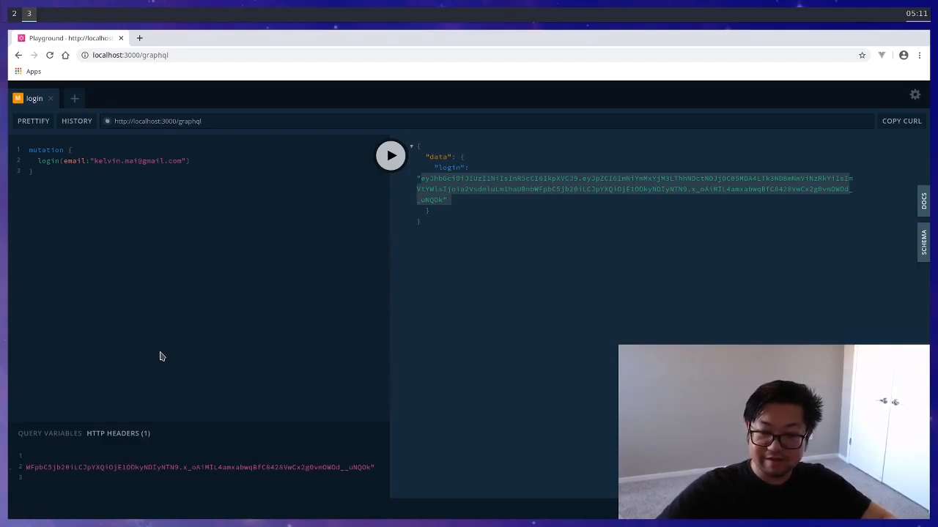
{"action": "left_click", "coordinate": [73, 97]}
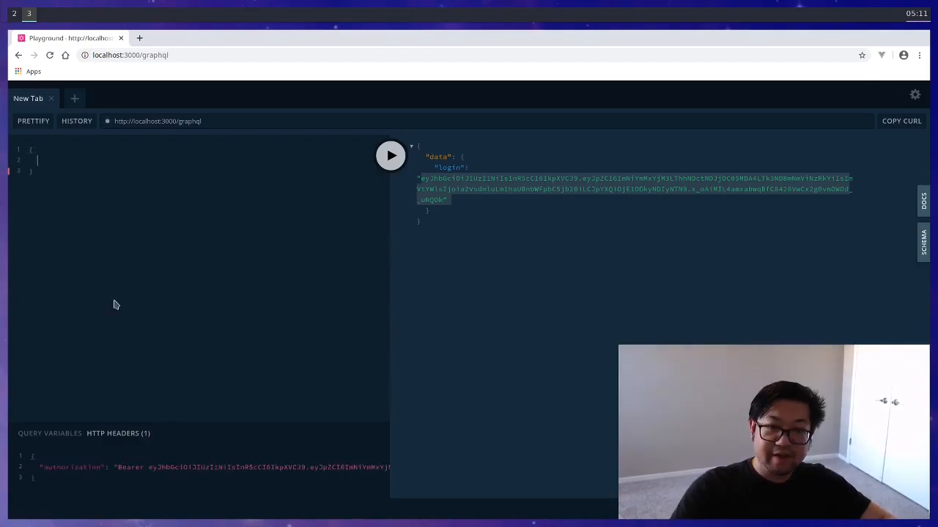
{"action": "type", "text": "ma {"}
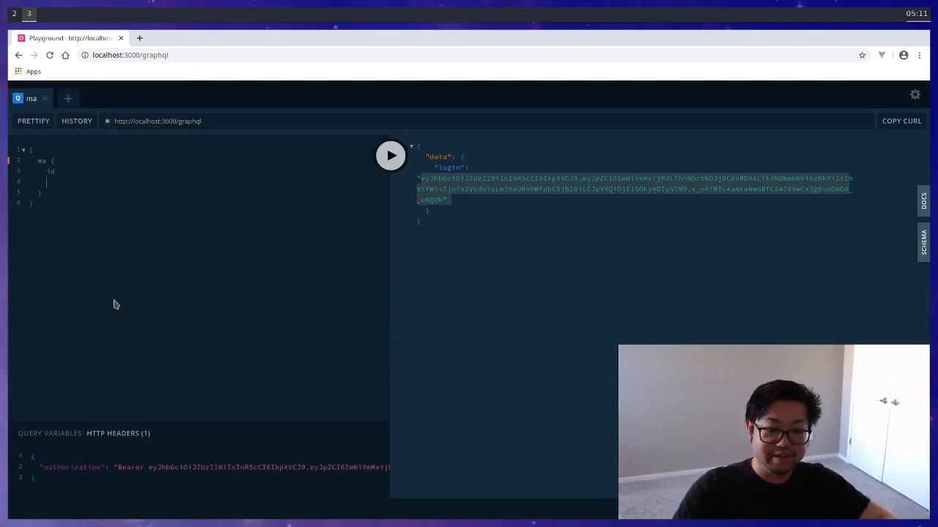
{"action": "type", "text": "email"}
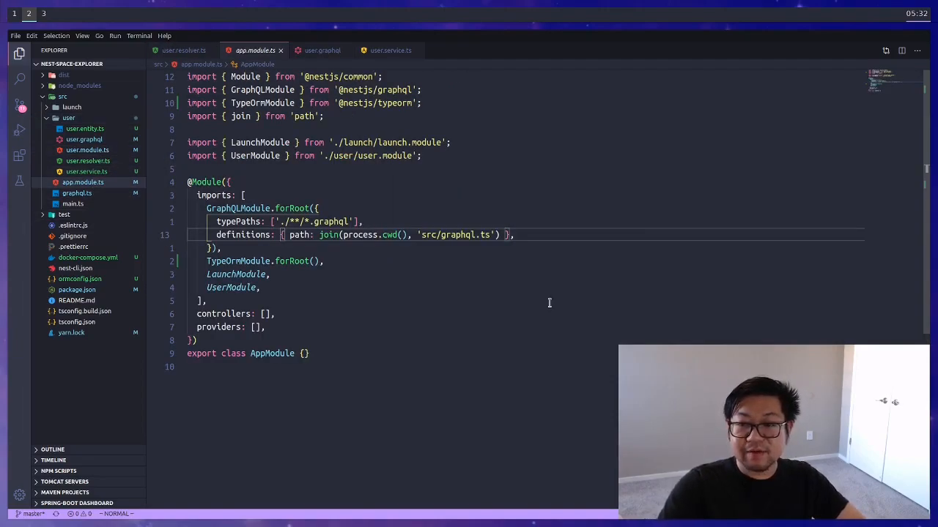
- Add context: ({ req }) => ({ headers: req.headers }) to the GraphQLModule.forRoot options
{"action": "key", "text": "Enter"}
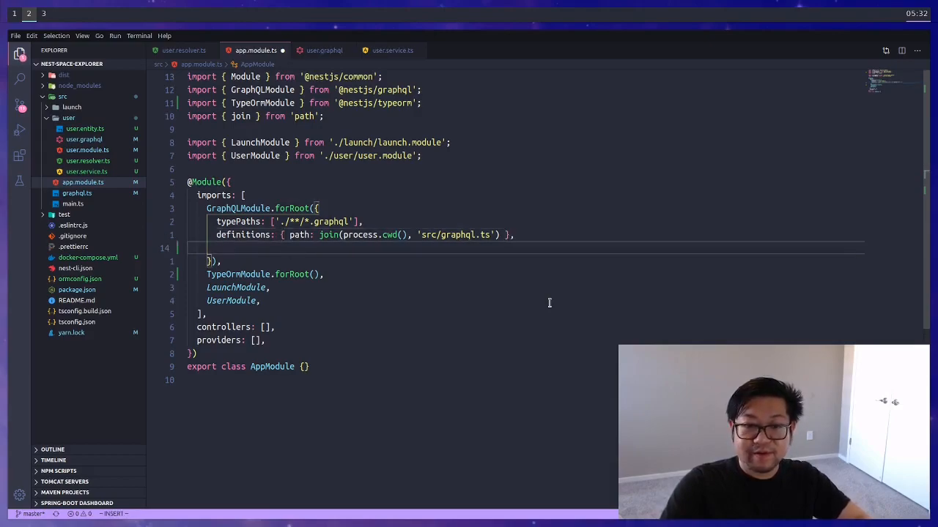
{"action": "type", "text": "context: ({ req }) => ({ headers: req.headers })"}
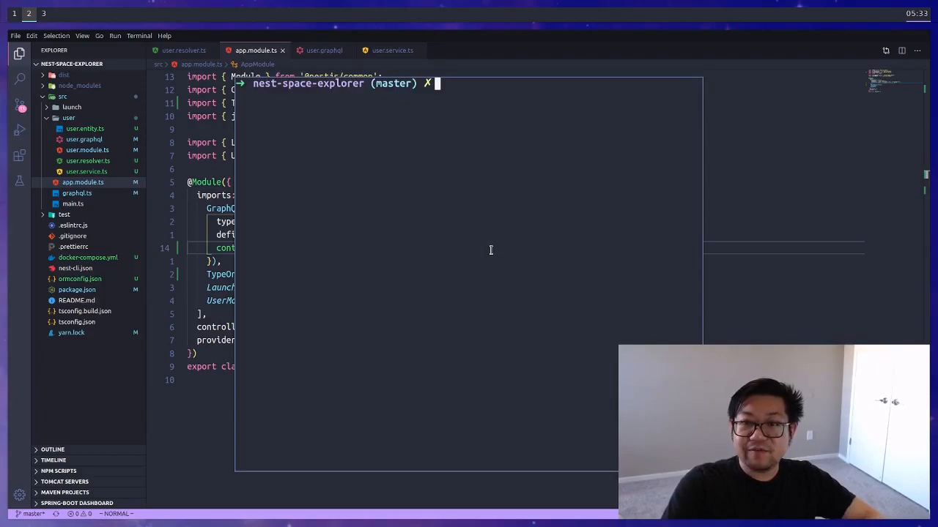
- Create src/user/auth.guard.ts from the terminal with touch and open it for the AuthGuard class
{"action": "type", "text": "touch src/users/auth"}
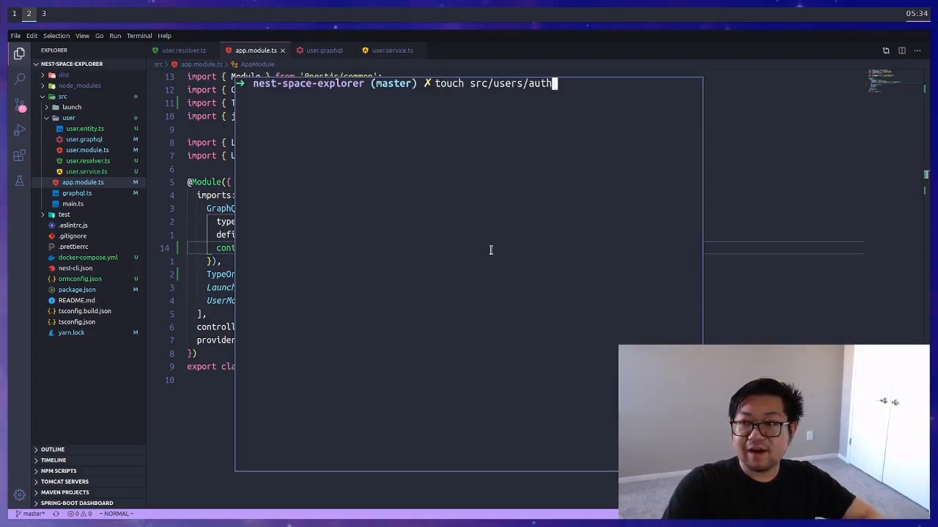
{"action": "type", "text": ".guard.ts"}
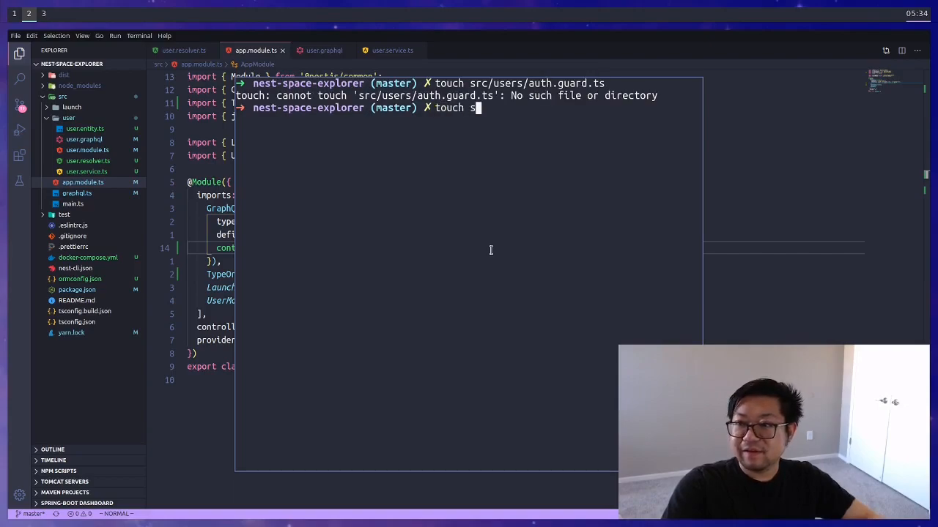
{"action": "type", "text": "rc/user/auth.guard.ts"}
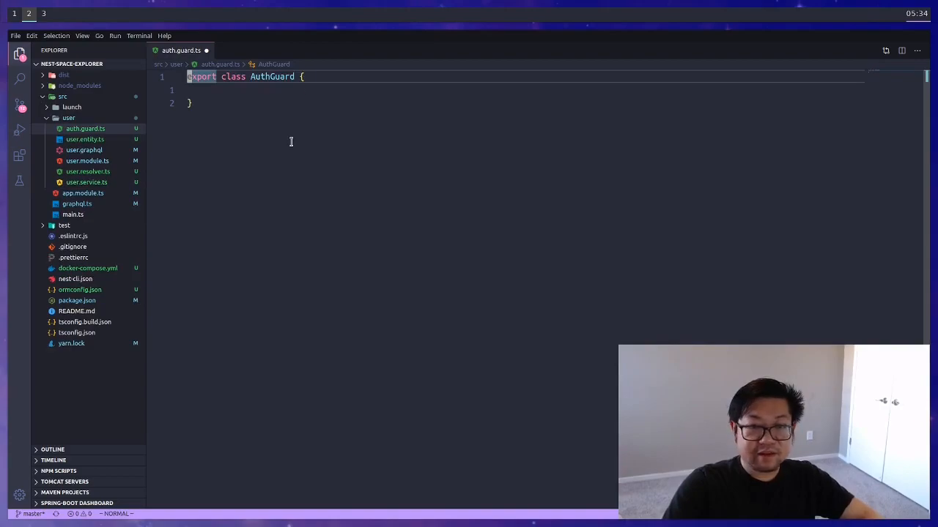
{"action": "type", "text": "@Injectable("}
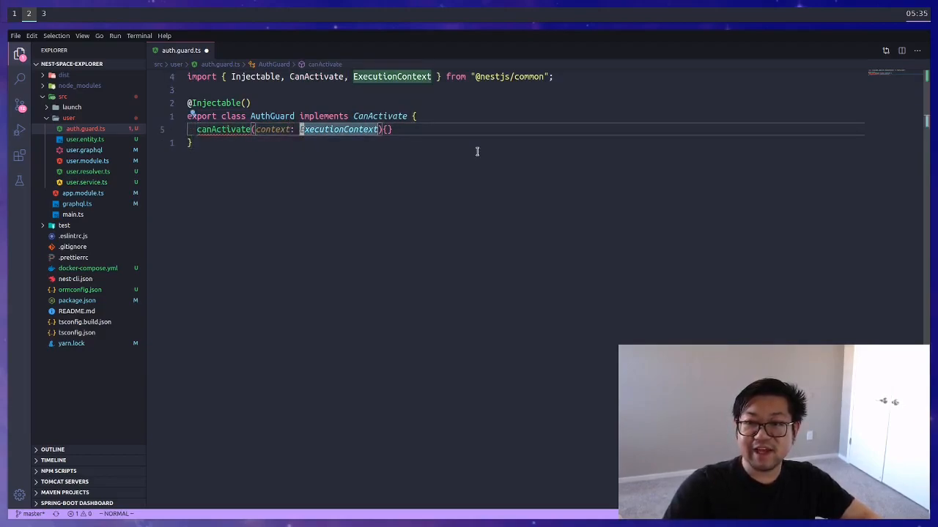
{"action": "key", "text": "Enter"}
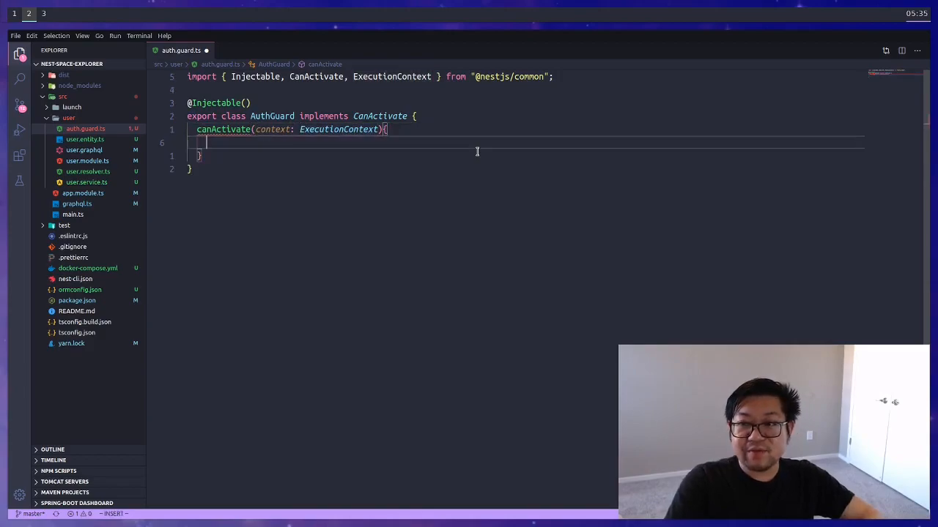
{"action": "type", "text": "context).getContext();"}
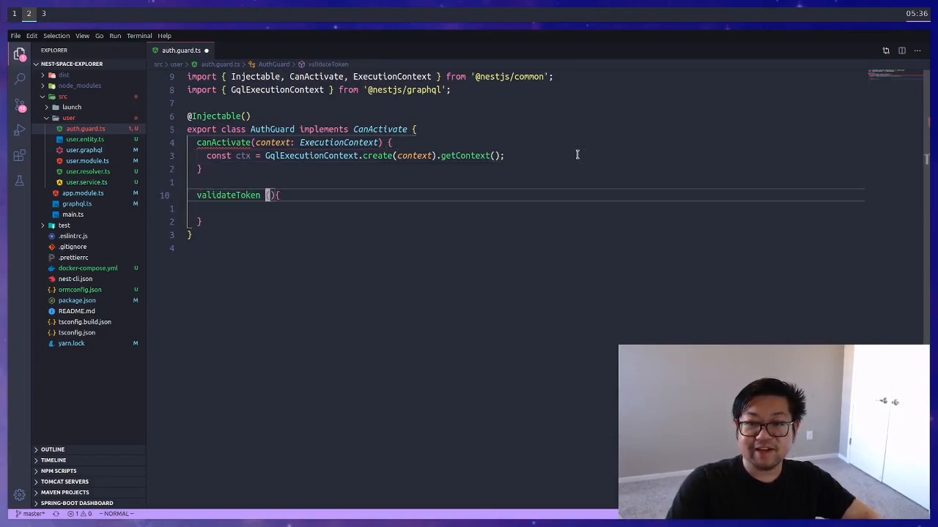
{"action": "type", "text": "auth: string"}
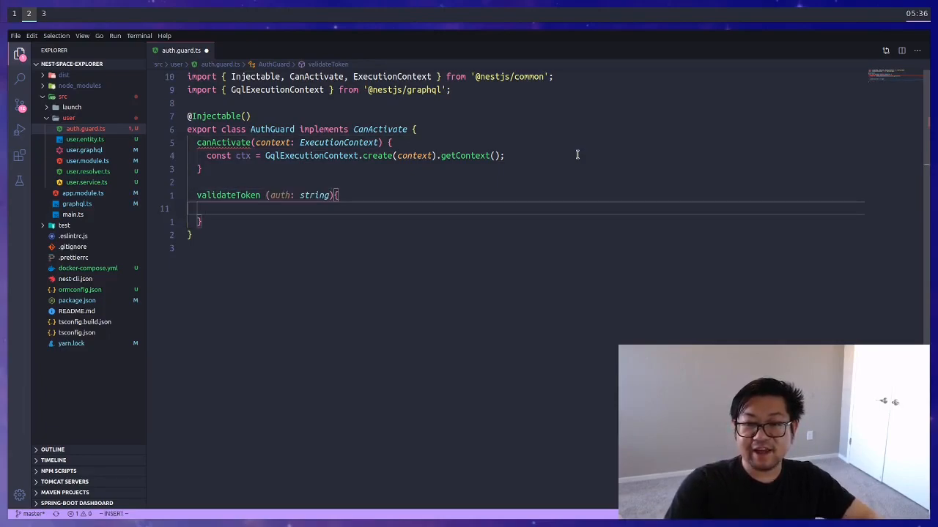
{"action": "double_click", "coordinate": [228, 195]}
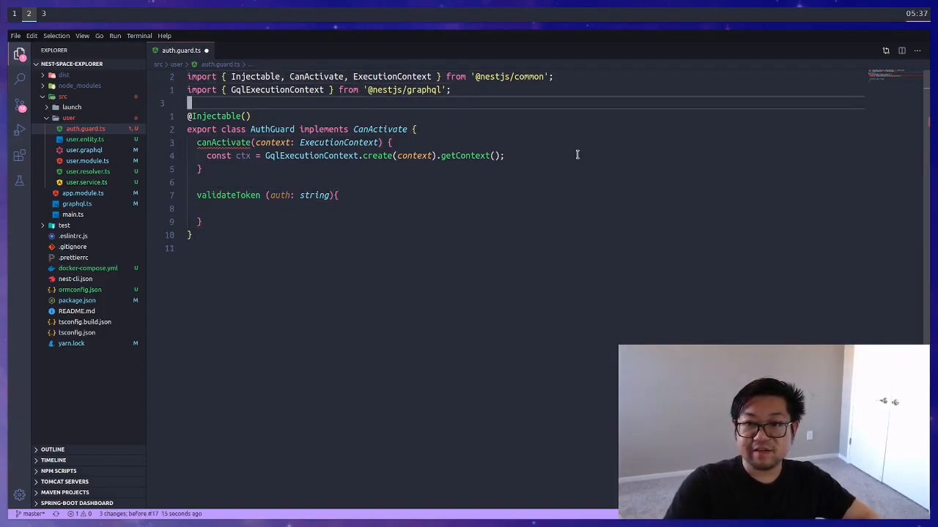
{"action": "type", "text": "import * as jwt from 'jsonwebtoken';"}
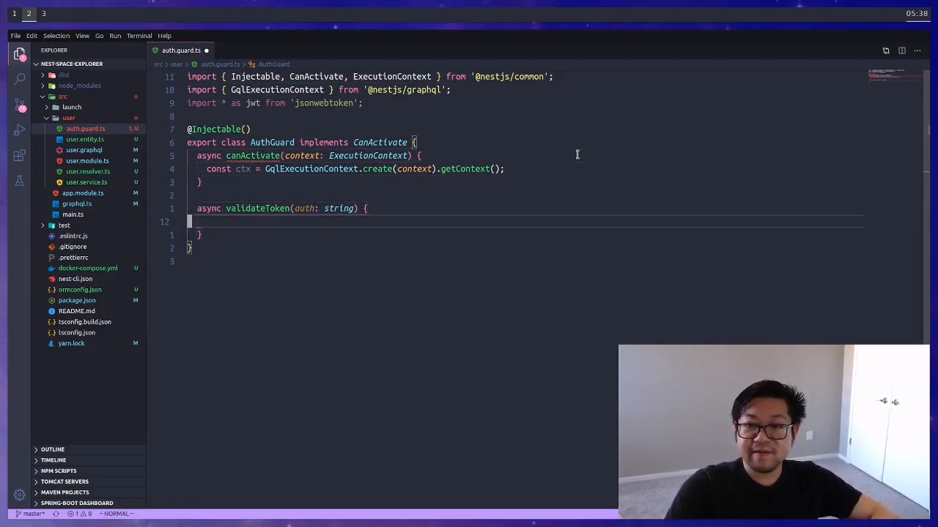
{"action": "type", "text": "if (){}"}
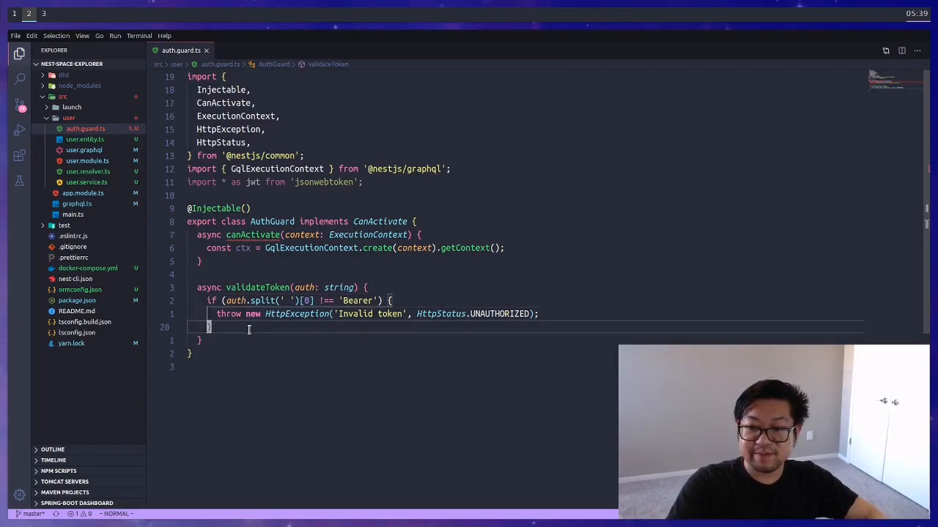
{"action": "type", "text": "const token = auth.split(' ')[1];"}
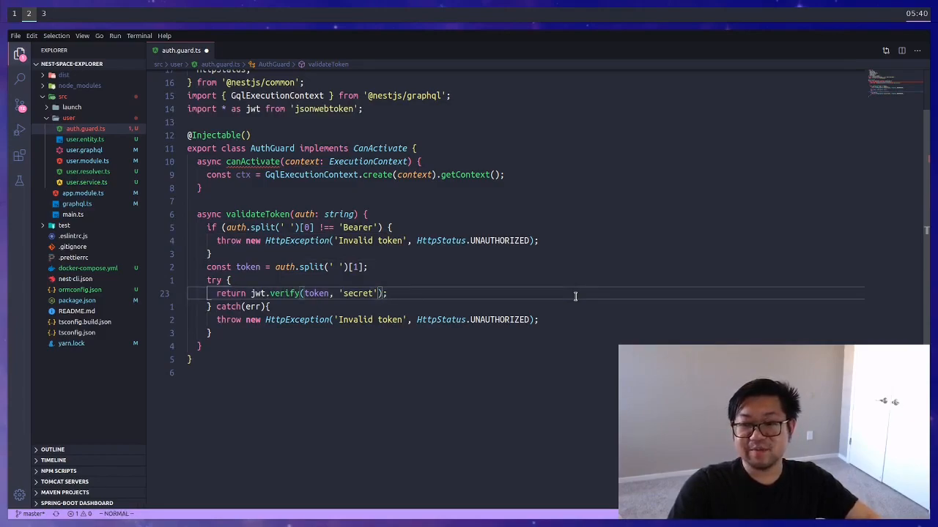
{"action": "type", "text": "await"}
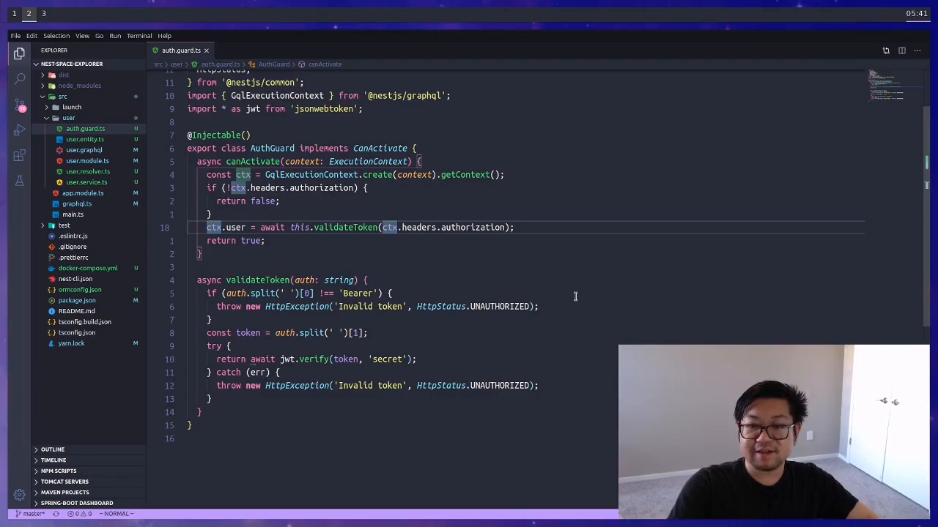
{"action": "left_click", "coordinate": [88, 172]}
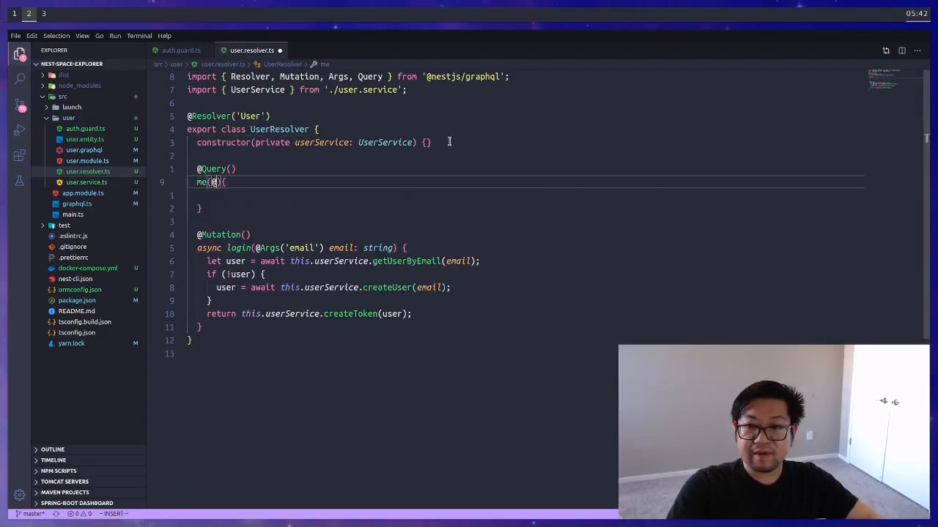
{"action": "type", "text": "@Context('"}
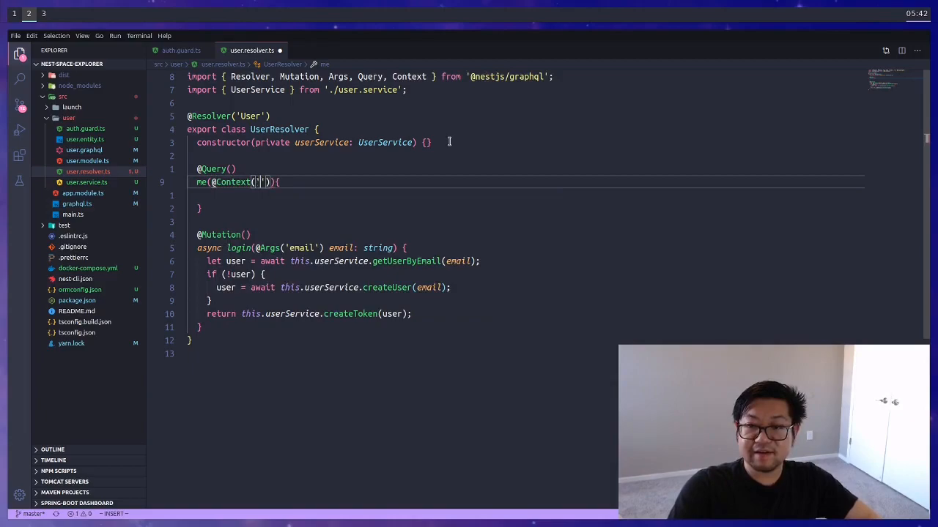
{"action": "type", "text": "user"}
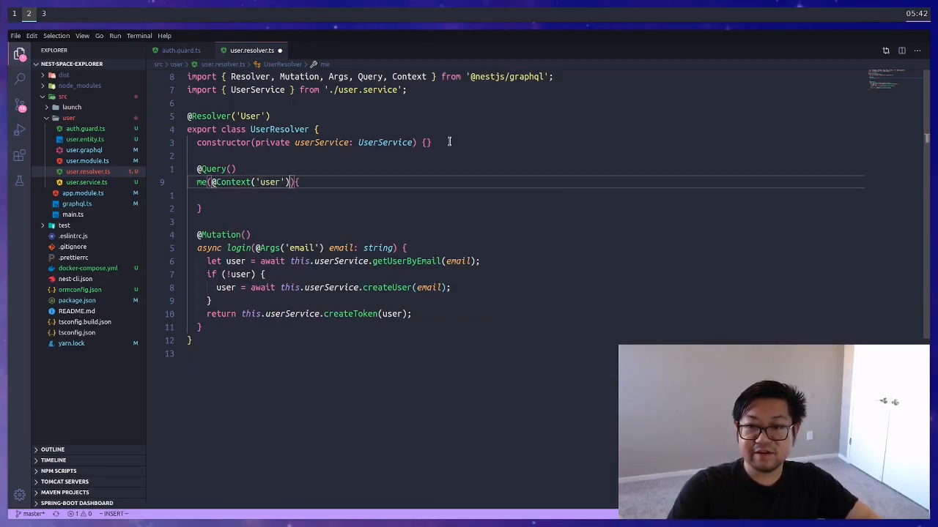
{"action": "type", "text": "user: User"}
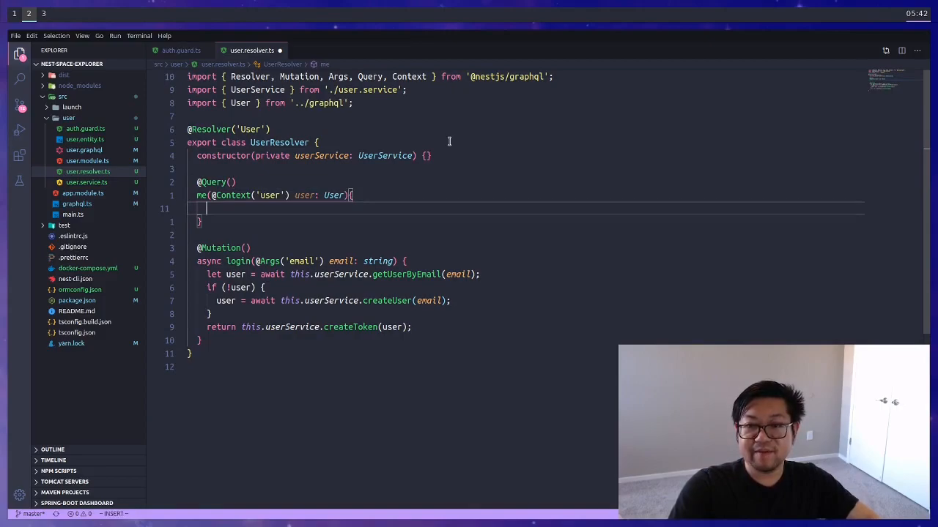
{"action": "type", "text": "return user"}
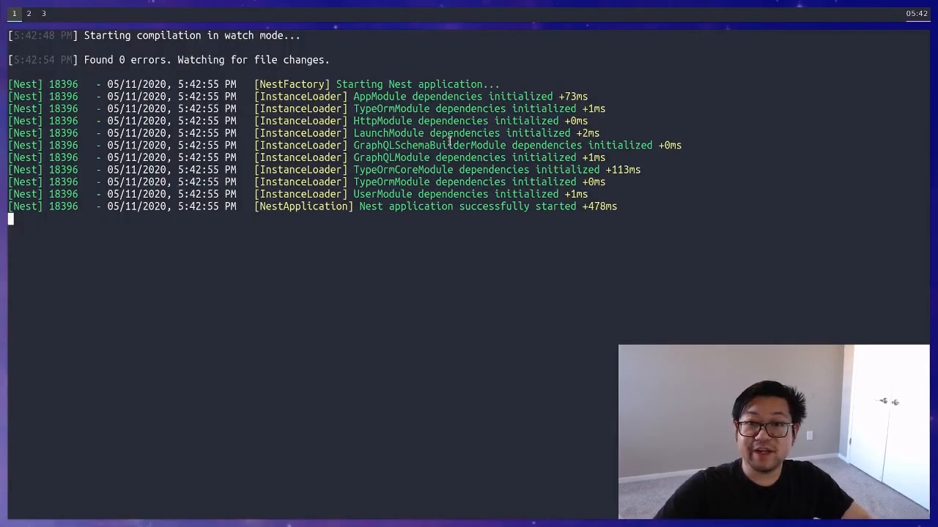
- Run the me query in GraphQL Playground with the token header, getting null
{"action": "left_click", "coordinate": [44, 14]}
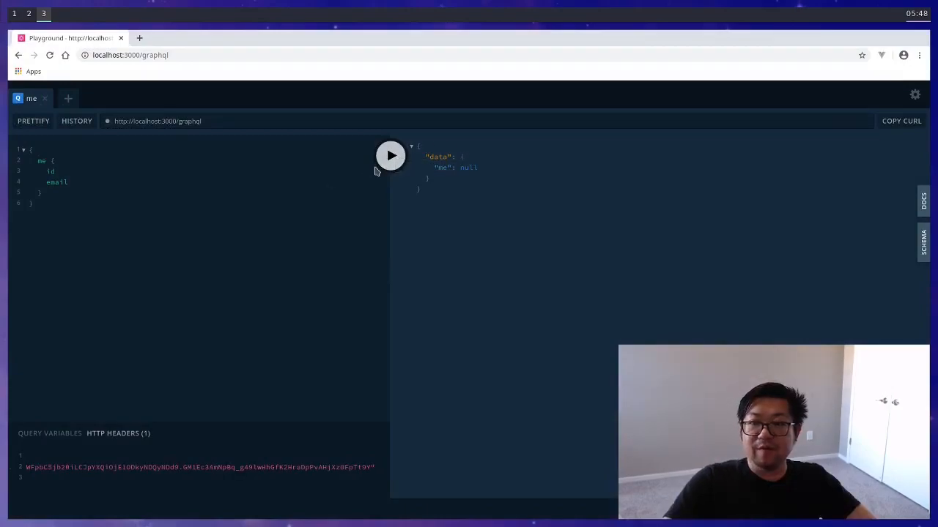
{"action": "left_click", "coordinate": [29, 13]}
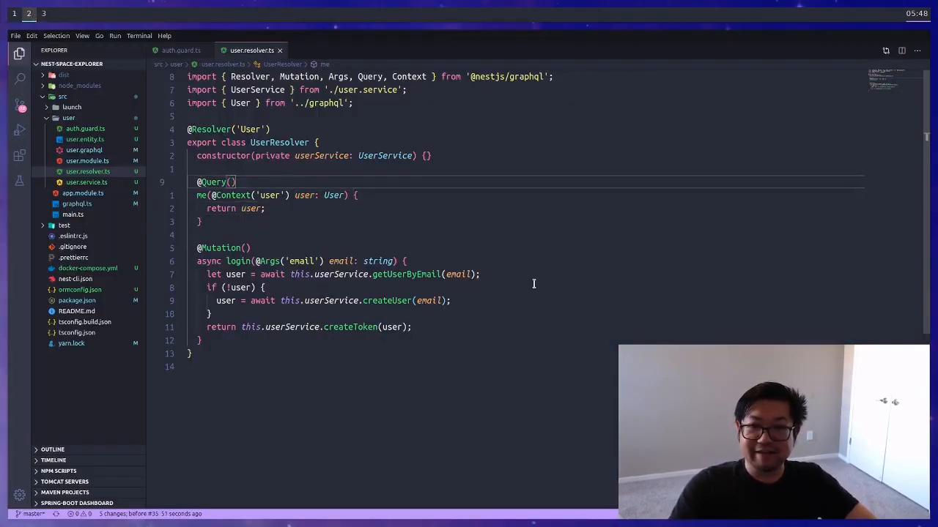
{"action": "type", "text": "@"}
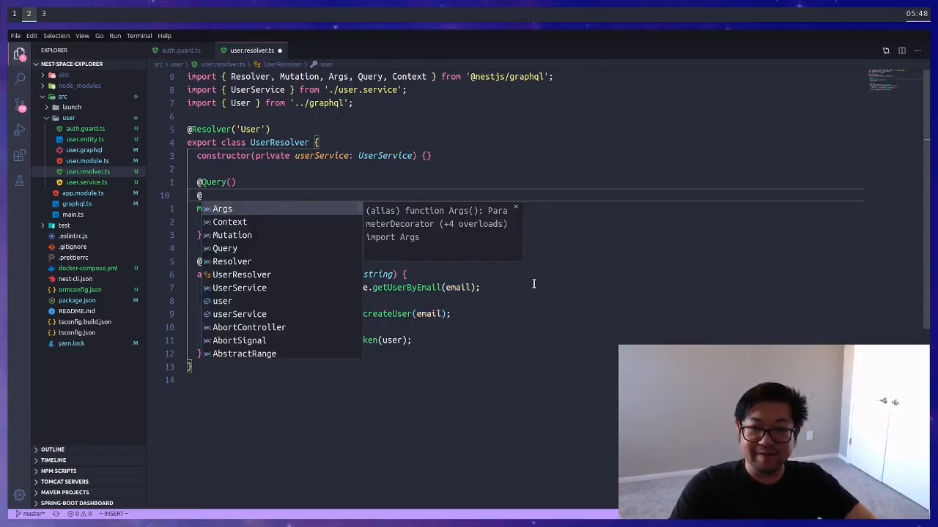
{"action": "type", "text": "@UseGuards(new AuthGuard("}
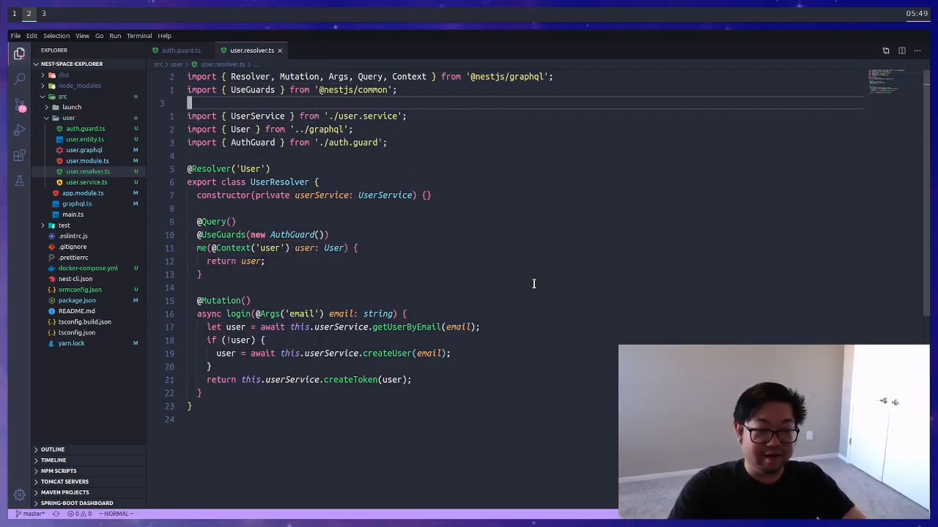
- Run the guarded me query to get the user's id and email, then without the header to get Forbidden resource
{"action": "left_click", "coordinate": [44, 13]}
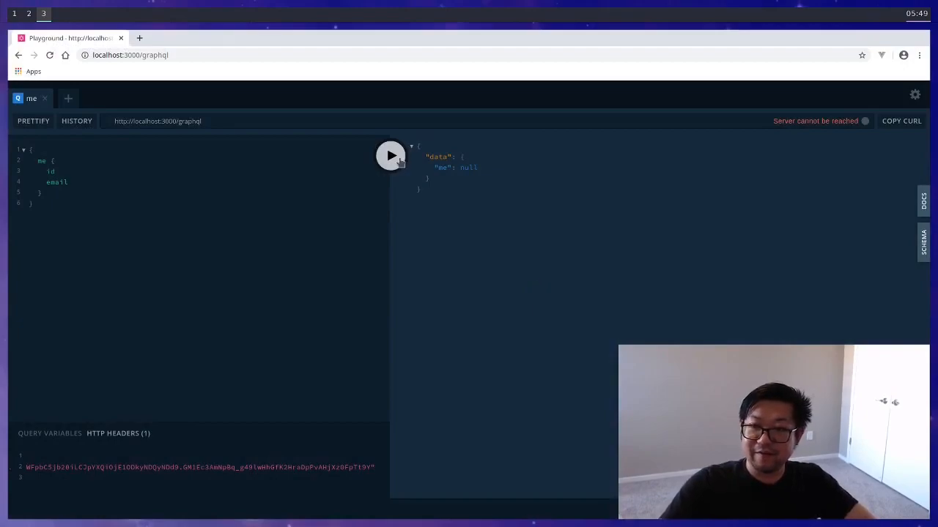
{"action": "left_click", "coordinate": [390, 155]}
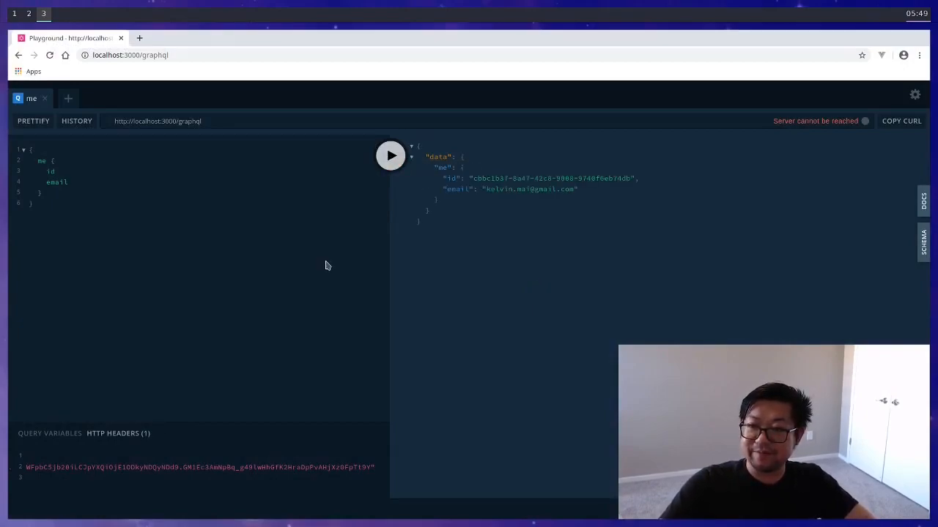
{"action": "left_click", "coordinate": [390, 155]}
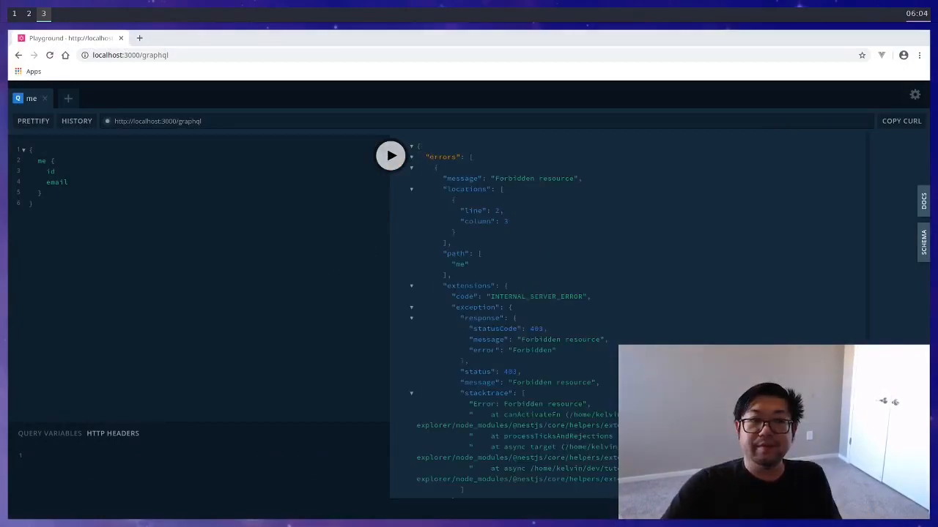